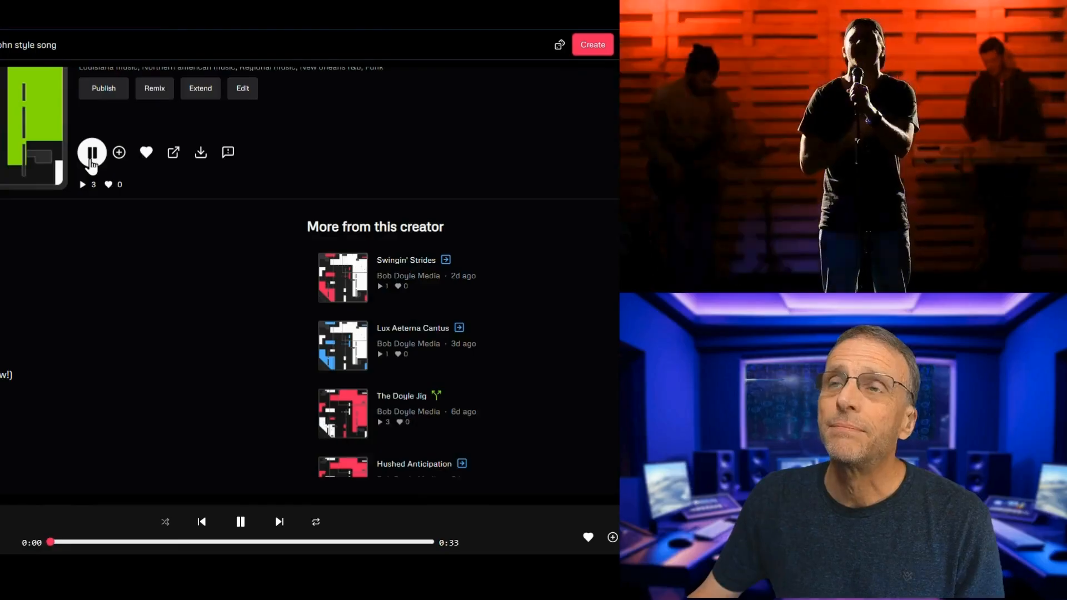
Pause the generated song and switch the vocal remover to Online Site Links input
click(64, 21)
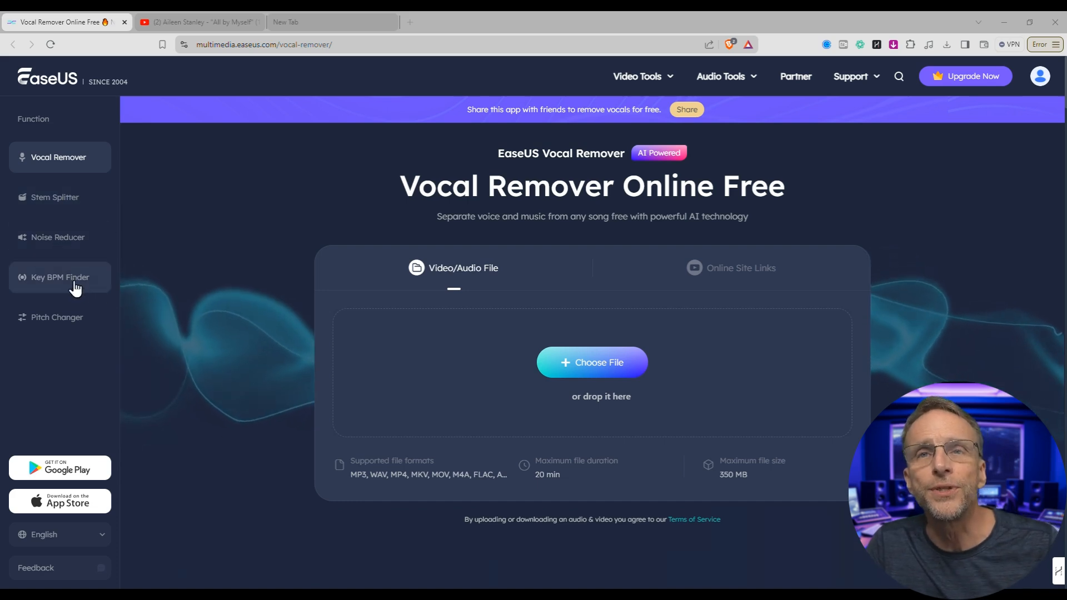
mouse_move(58, 324)
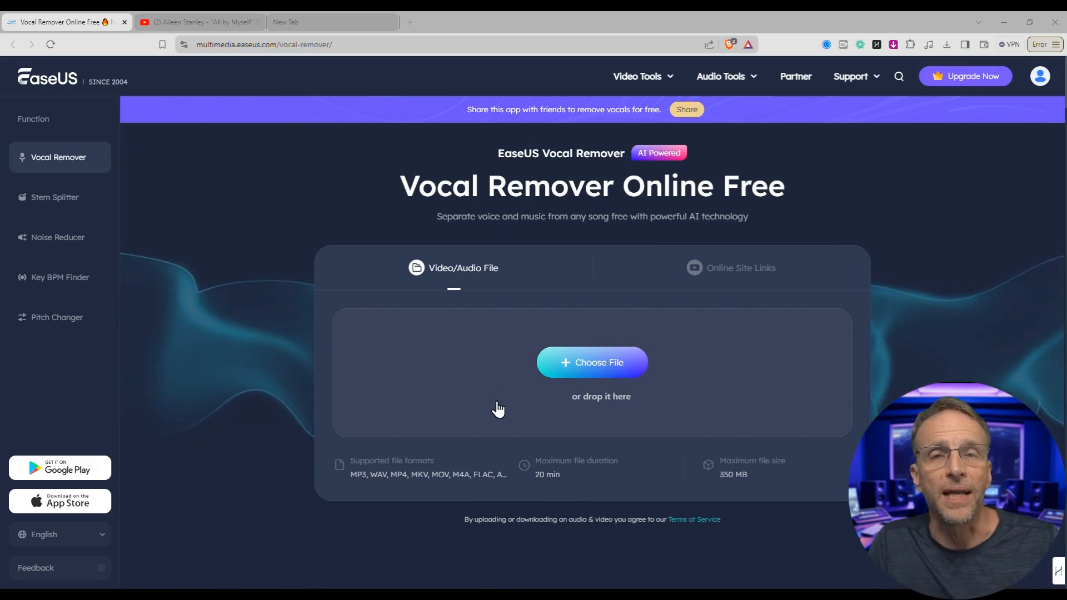
click(739, 267)
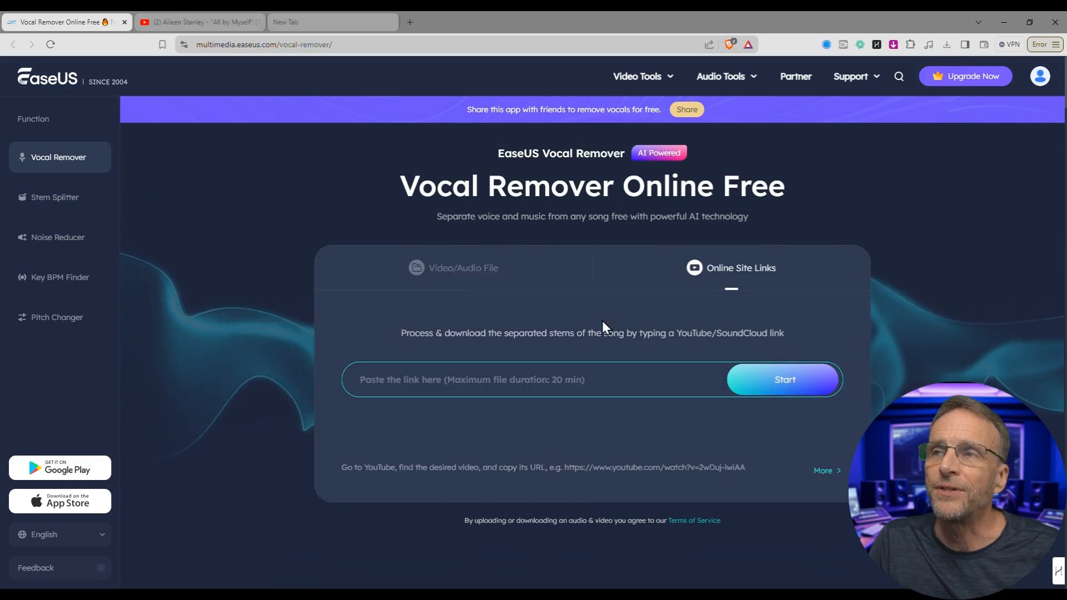
Briefly play Aileen Stanley's 1921 'All By Myself' on YouTube and copy its share link
click(197, 21)
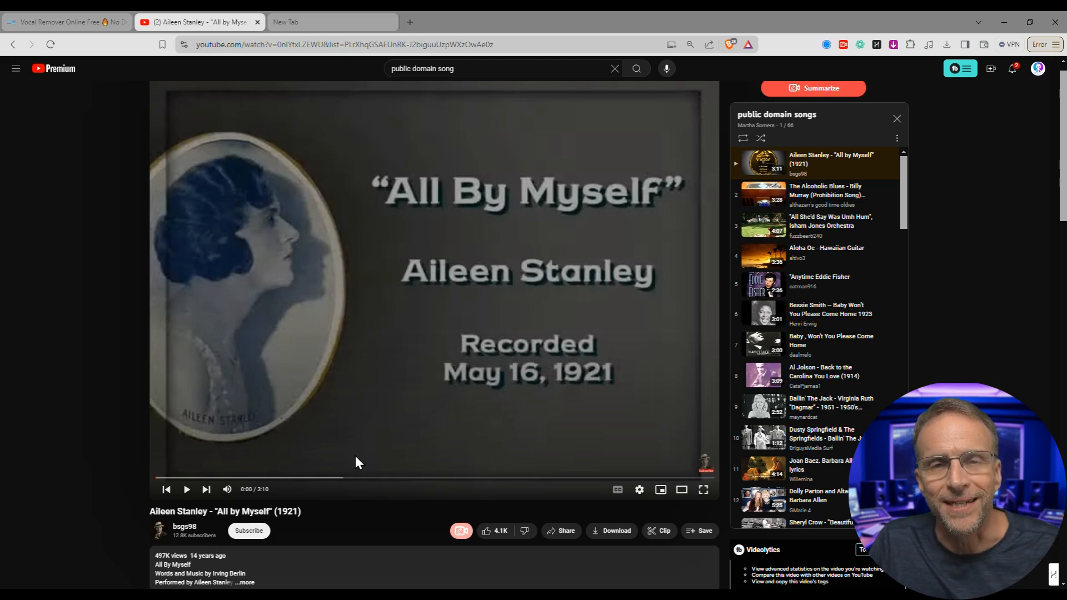
mouse_move(185, 489)
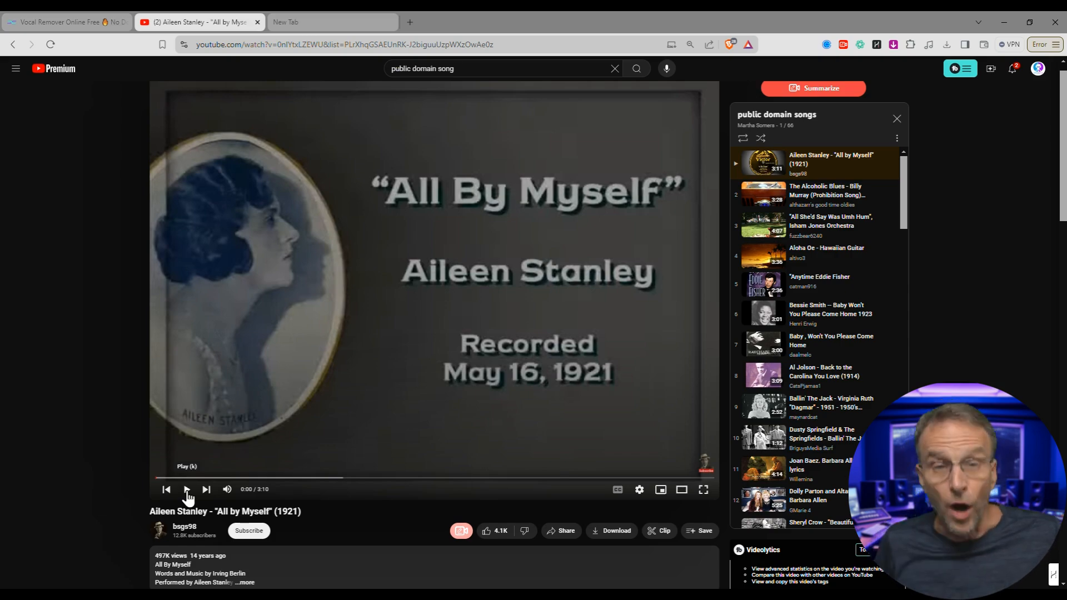
click(185, 489)
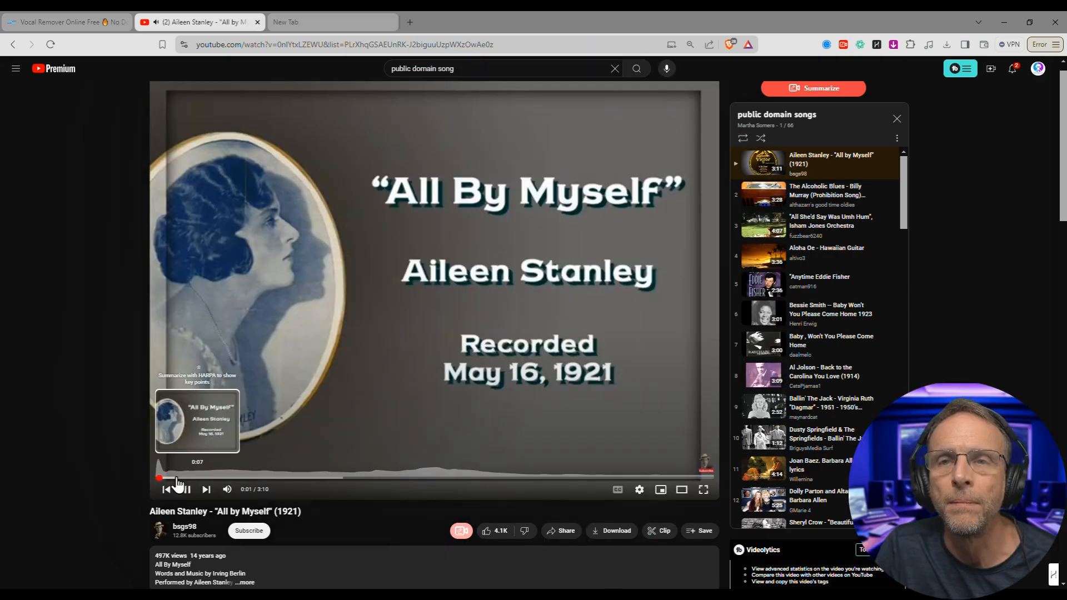
click(182, 488)
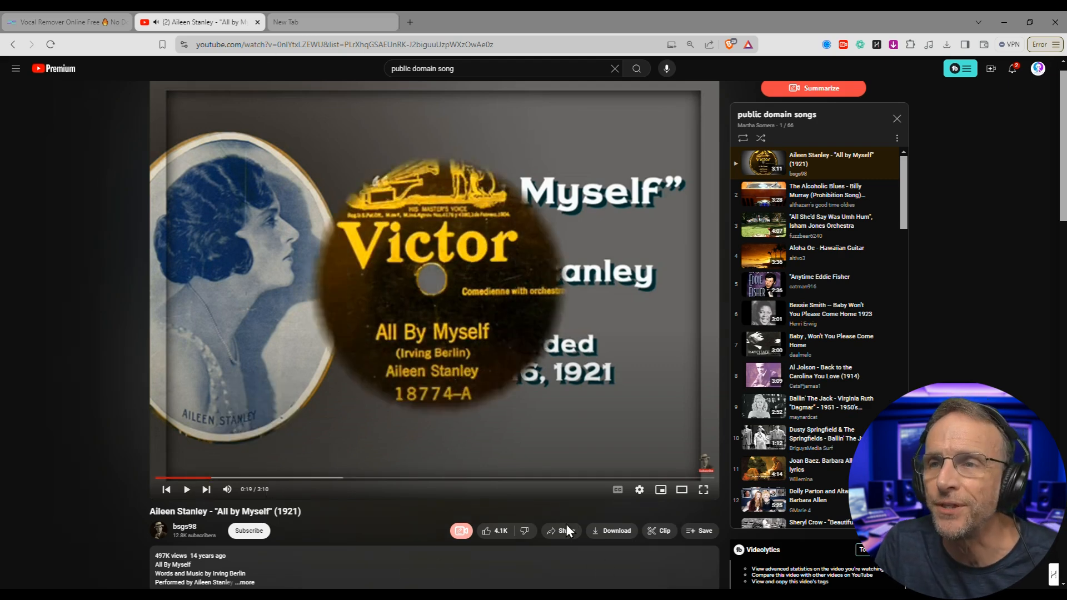
click(564, 530)
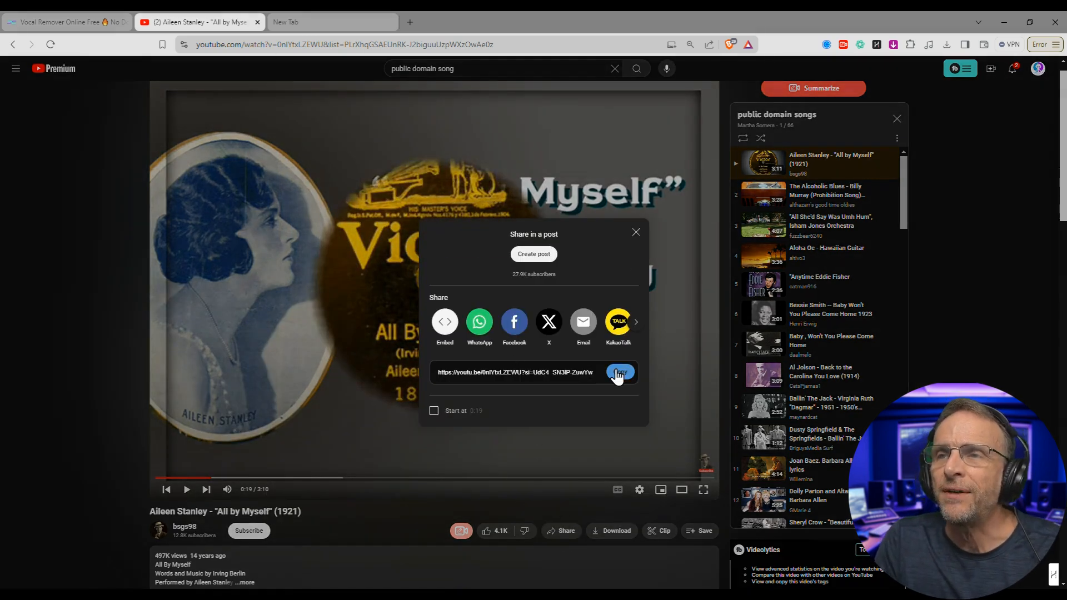
click(64, 22)
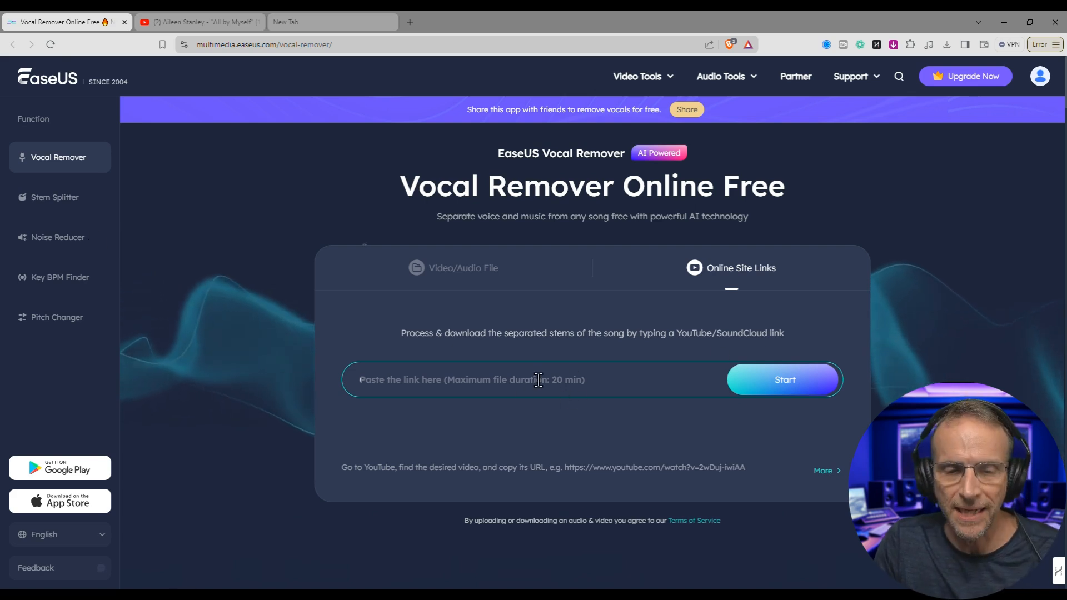
Separate the pasted 'All By Myself' link and audition the Origin, Instrumental and Vocal tracks
text(https://youtu.be/0nlYtxLZEWU?si=UdC4_SN3lP-ZuwYw)
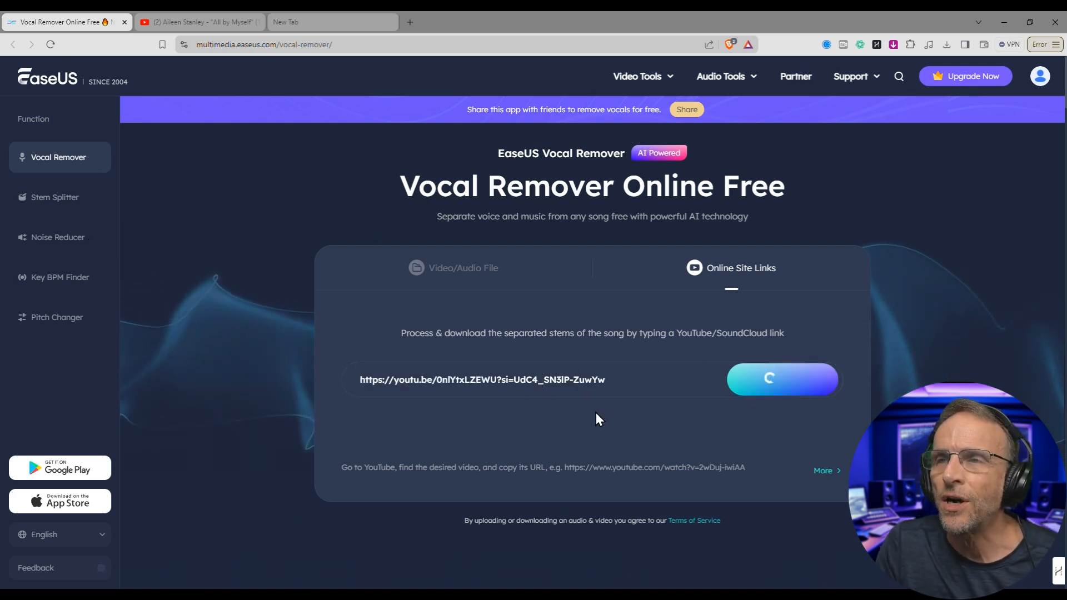
click(783, 379)
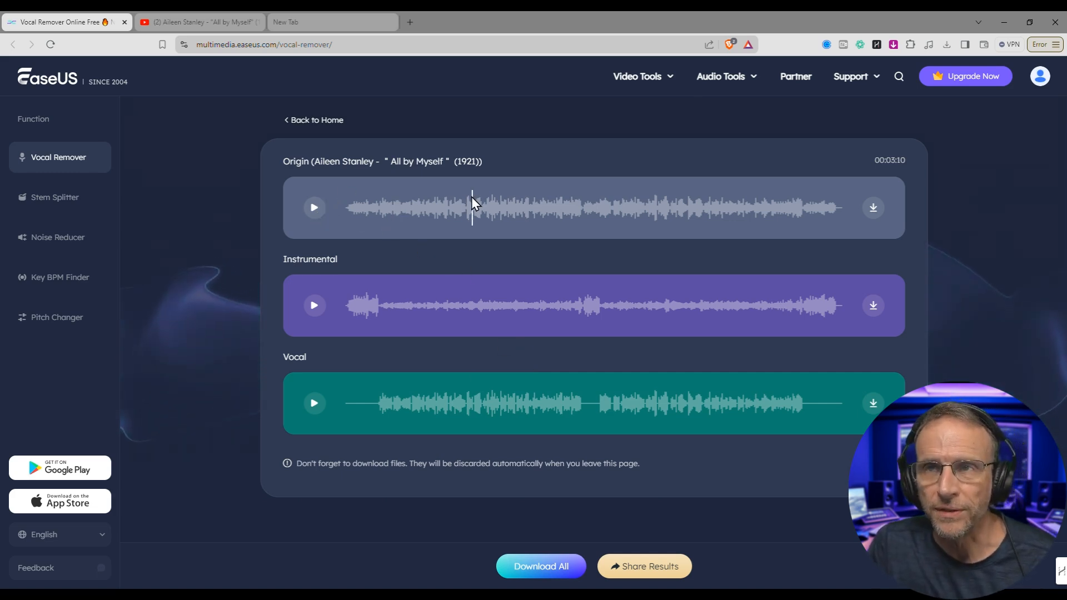
click(313, 208)
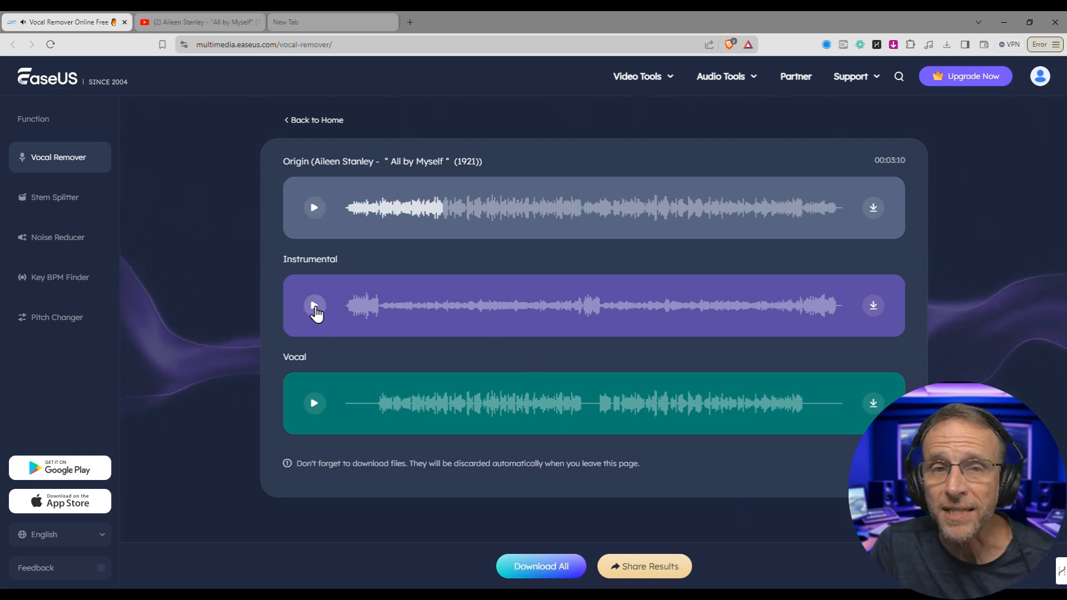
click(314, 306)
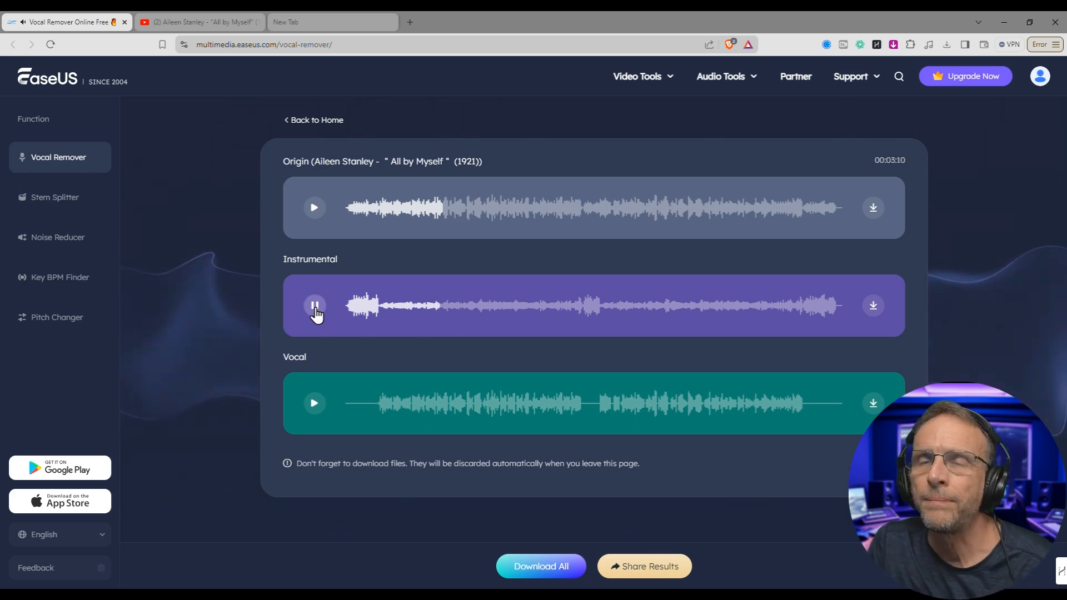
click(313, 306)
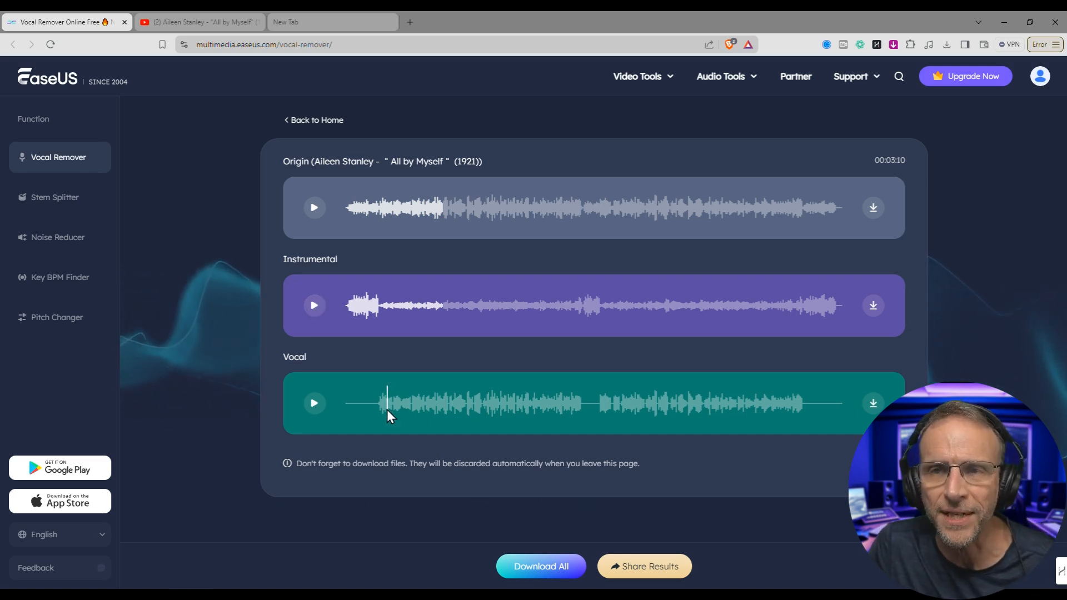
click(314, 403)
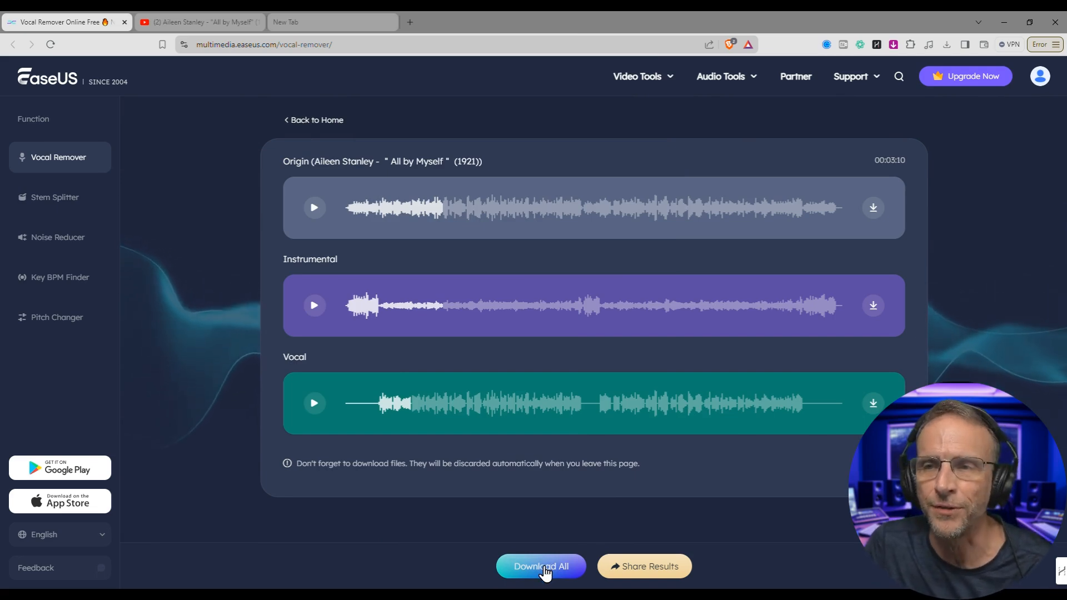
Download all separated tracks and go back to the empty link-input home page
click(540, 566)
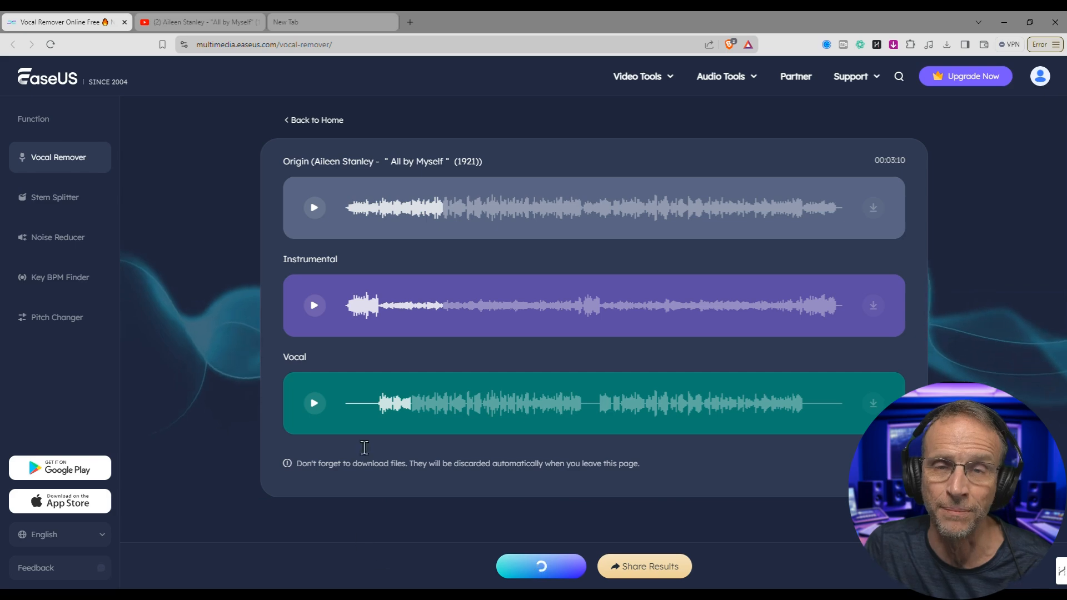
click(541, 565)
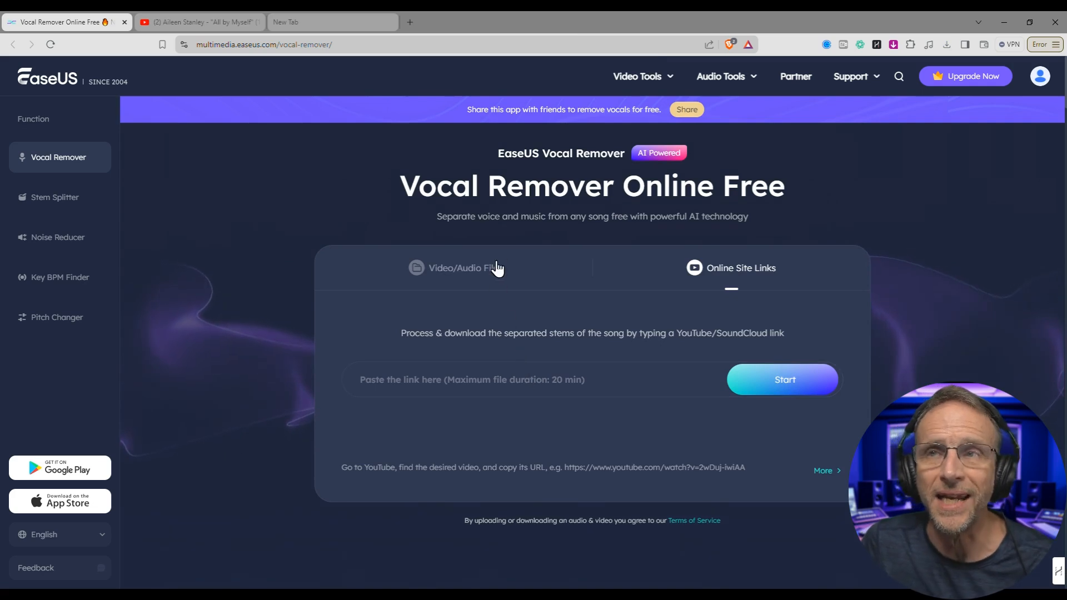
Upload the 32-second Lost Rhythm clip and preview its Origin, Instrumental and Vocal tracks
click(783, 379)
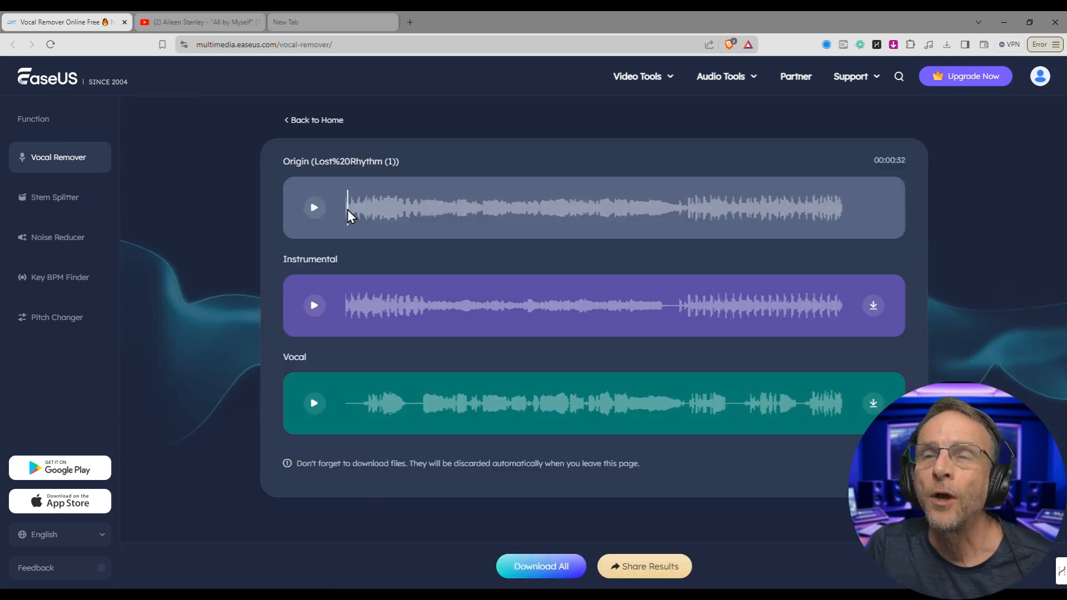
click(314, 207)
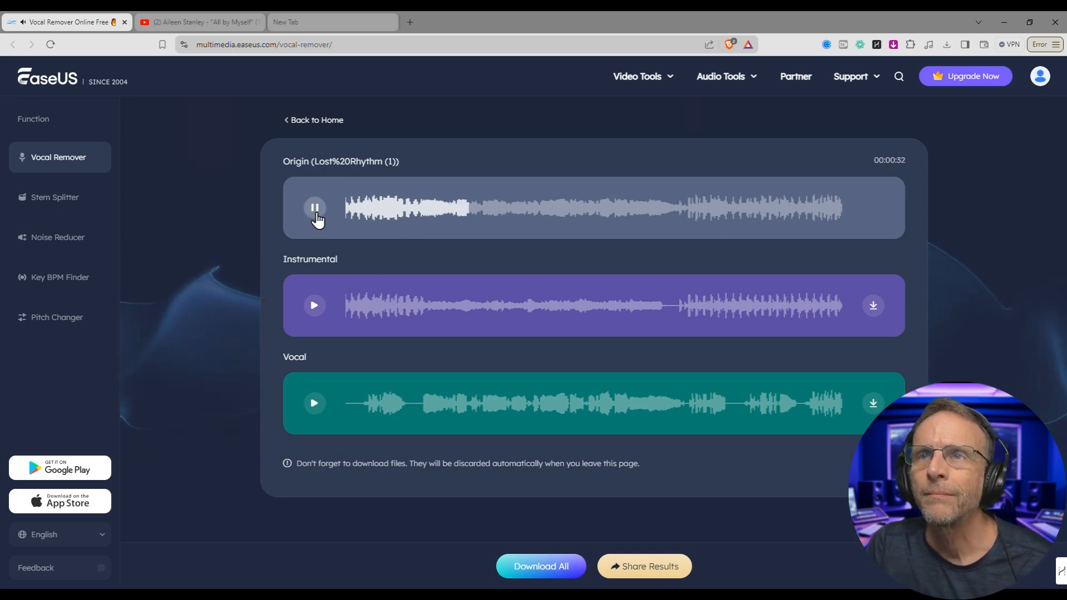
click(313, 305)
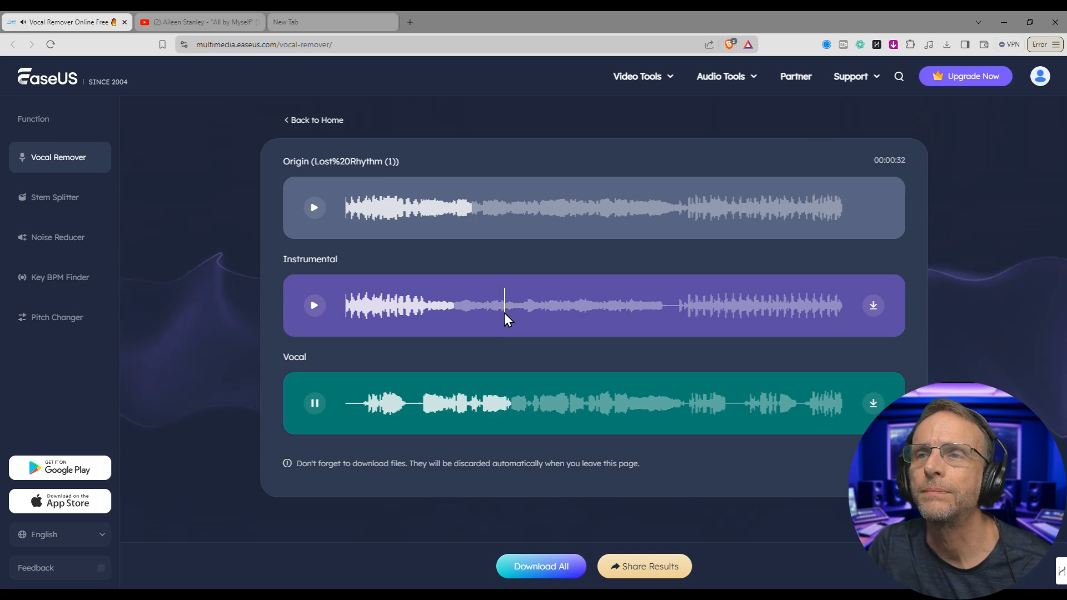
click(313, 305)
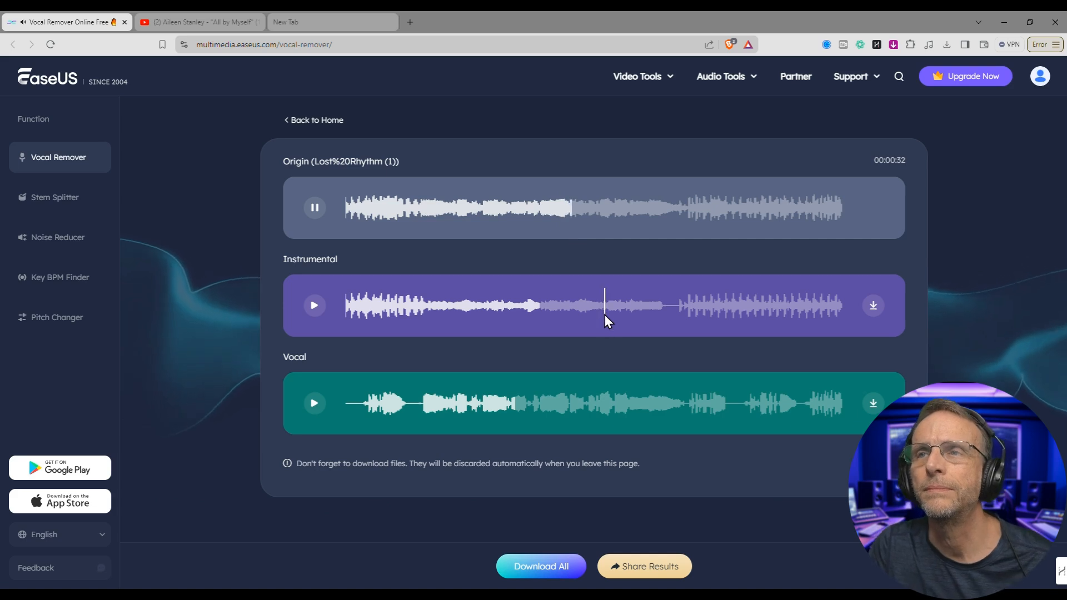
click(313, 305)
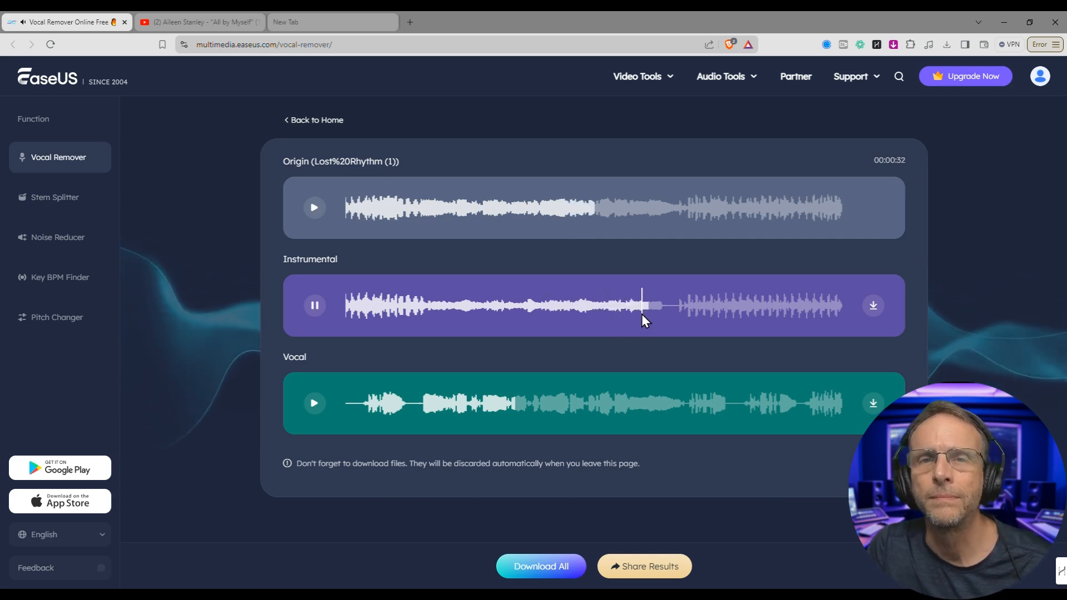
click(314, 403)
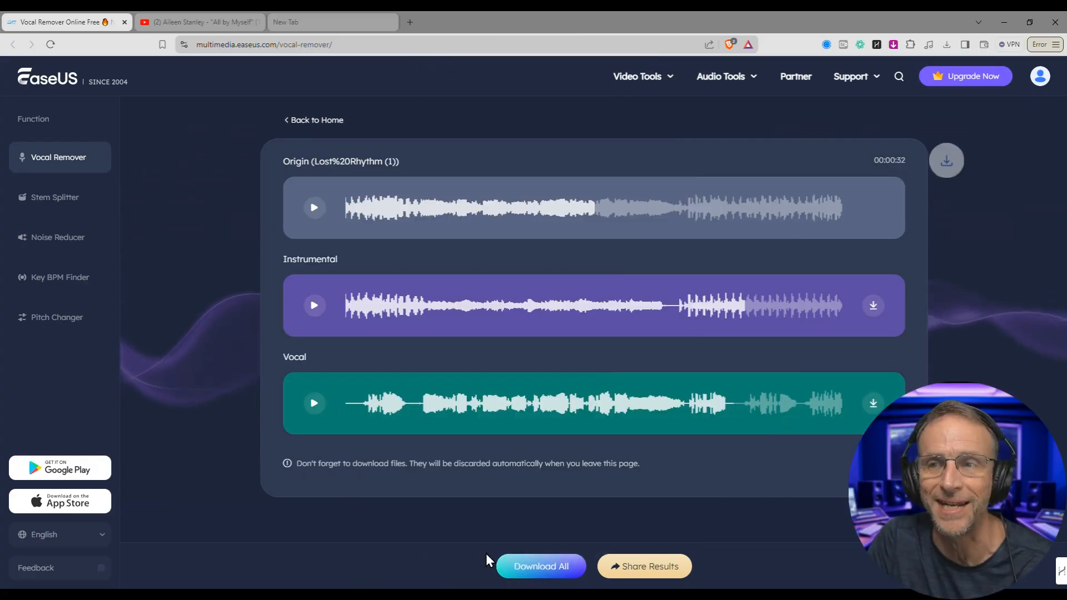
Open Stem Splitter, leave the results page, and select Separate Drums instead of Piano
click(55, 197)
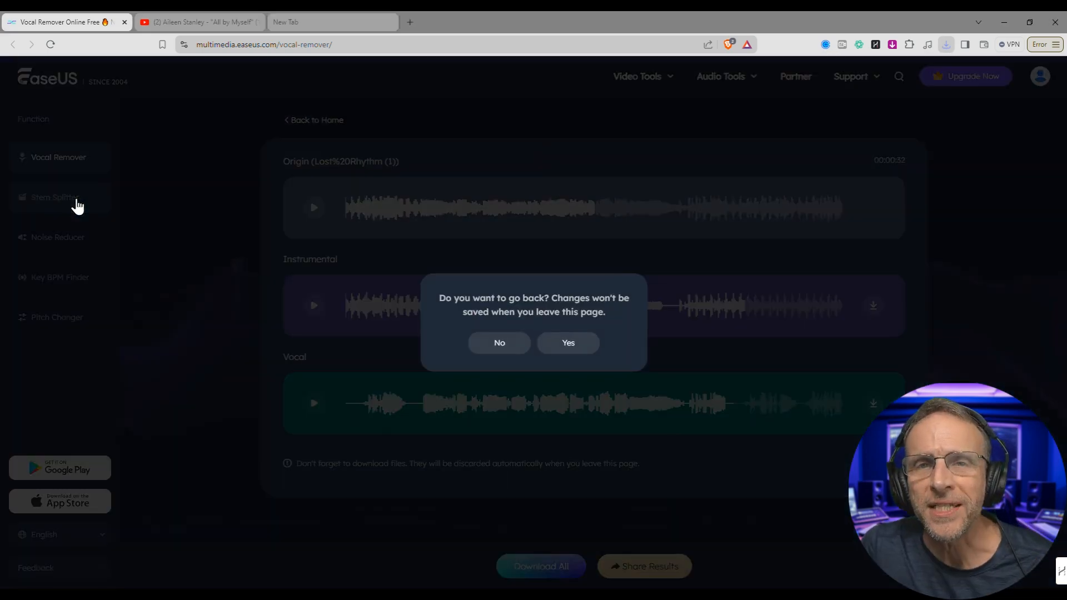
click(567, 343)
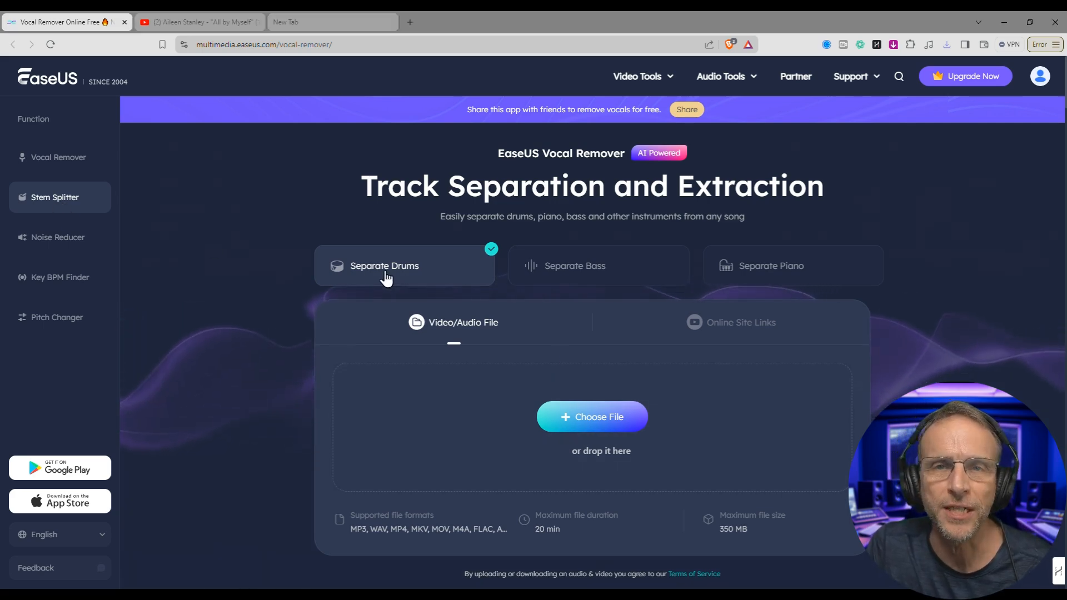
click(598, 266)
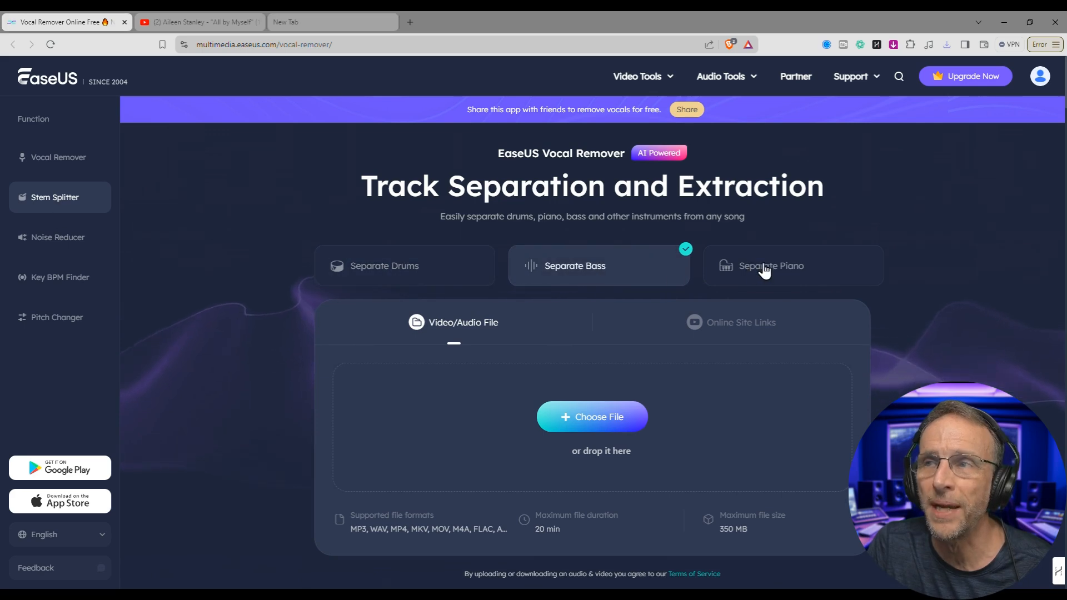
click(770, 265)
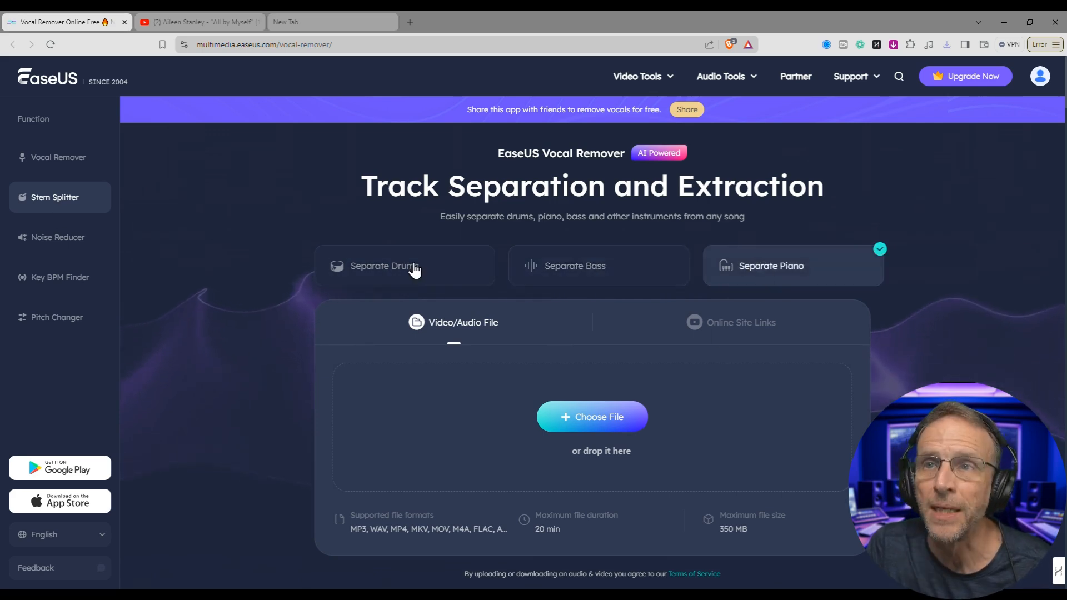
click(404, 266)
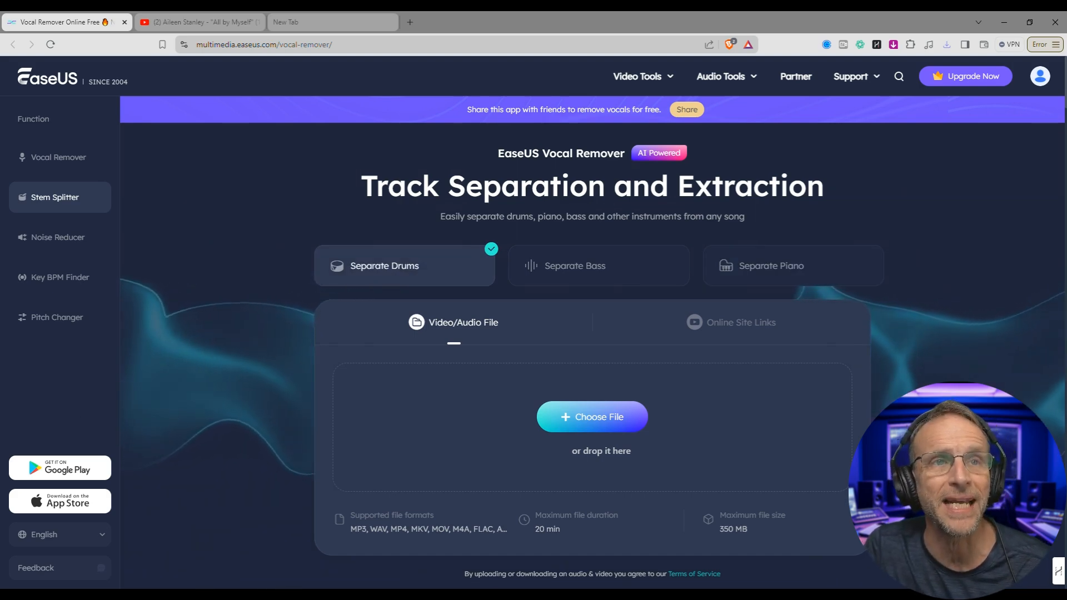
Upload Lost Rhythm and compare the Drums and Without Drums results against the original
click(591, 416)
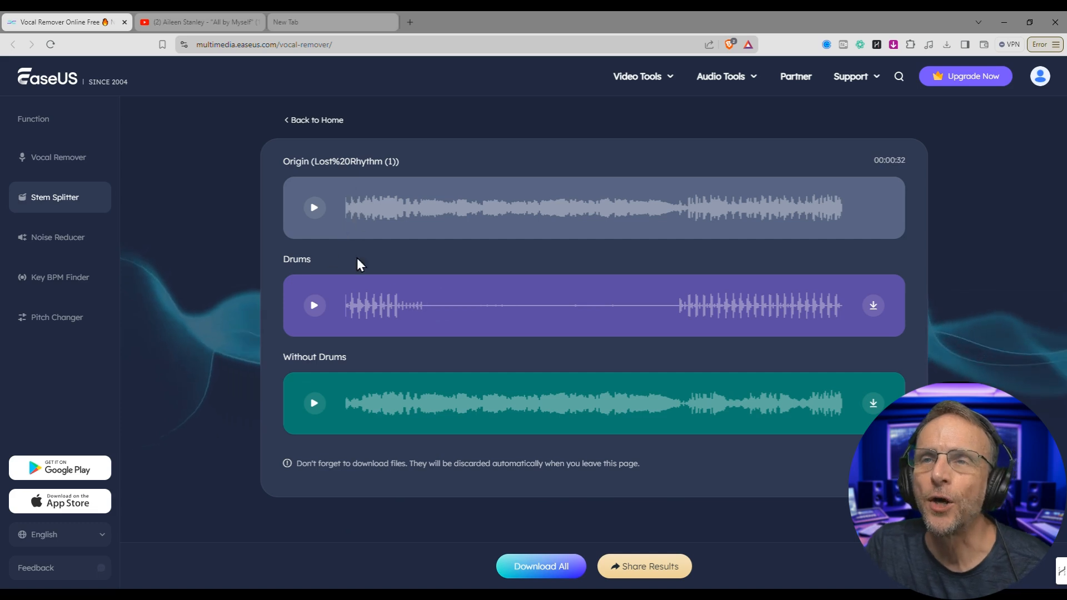
click(313, 305)
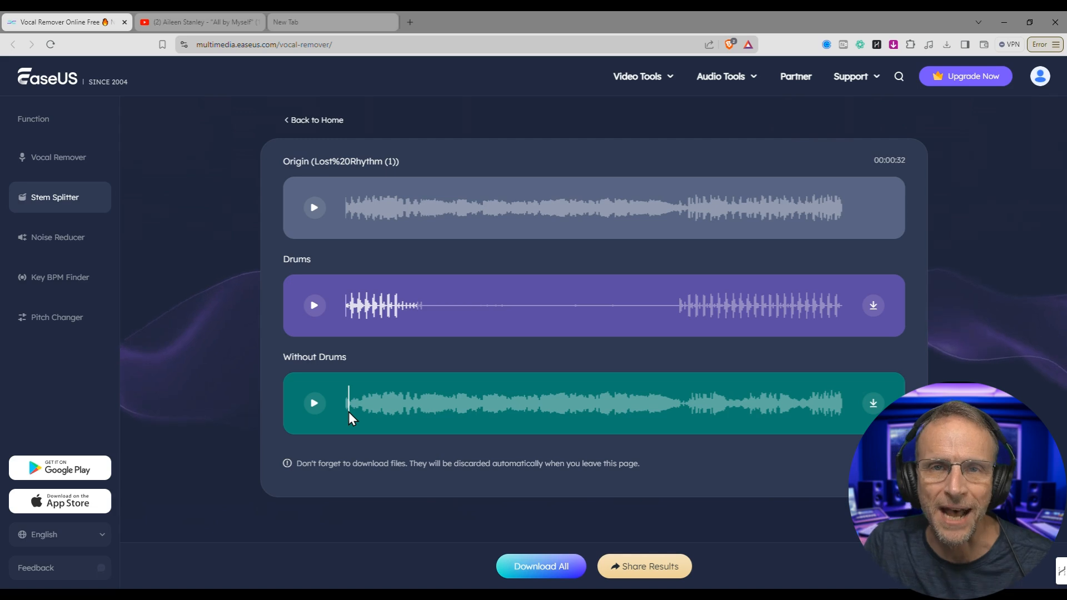
click(313, 403)
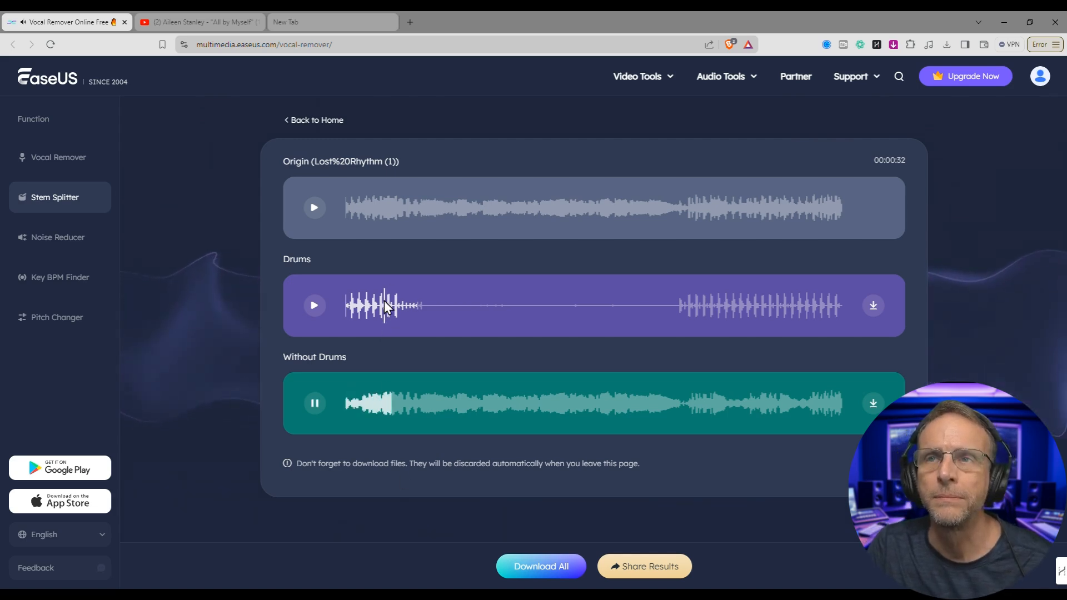
click(313, 207)
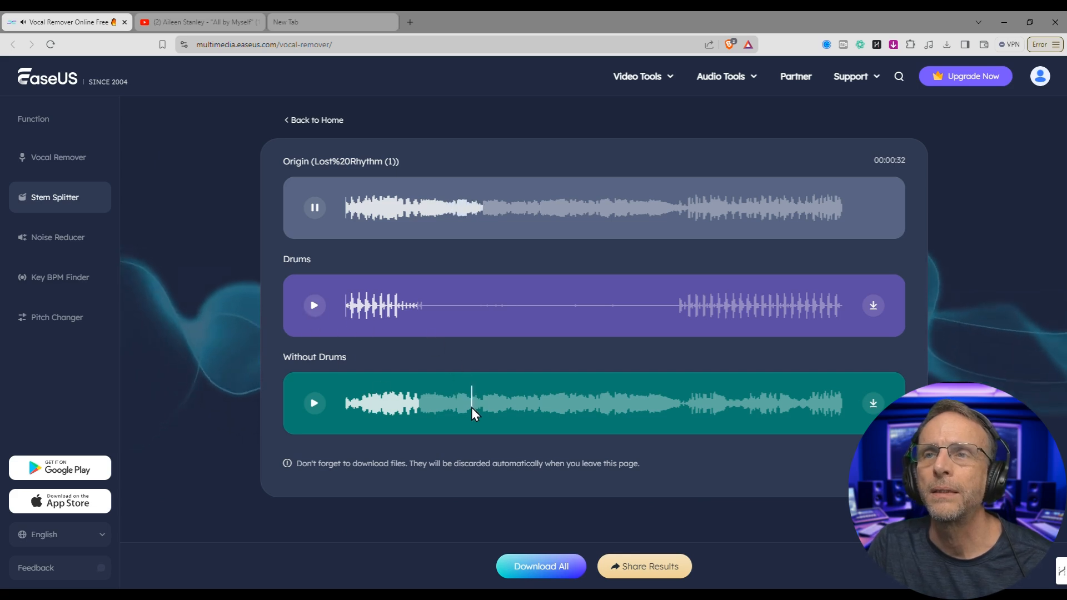
click(313, 403)
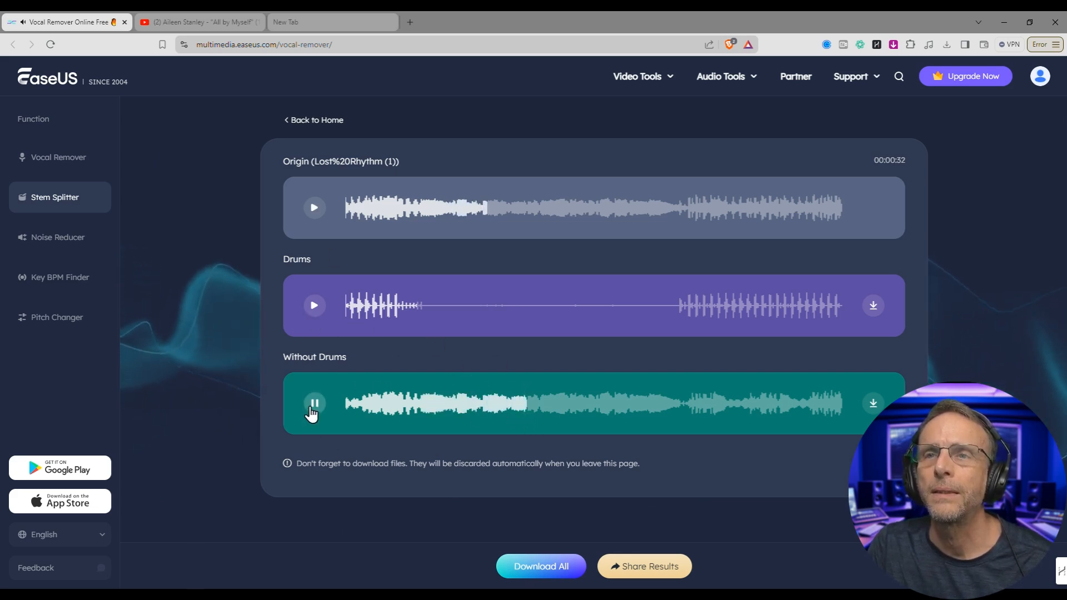
click(58, 236)
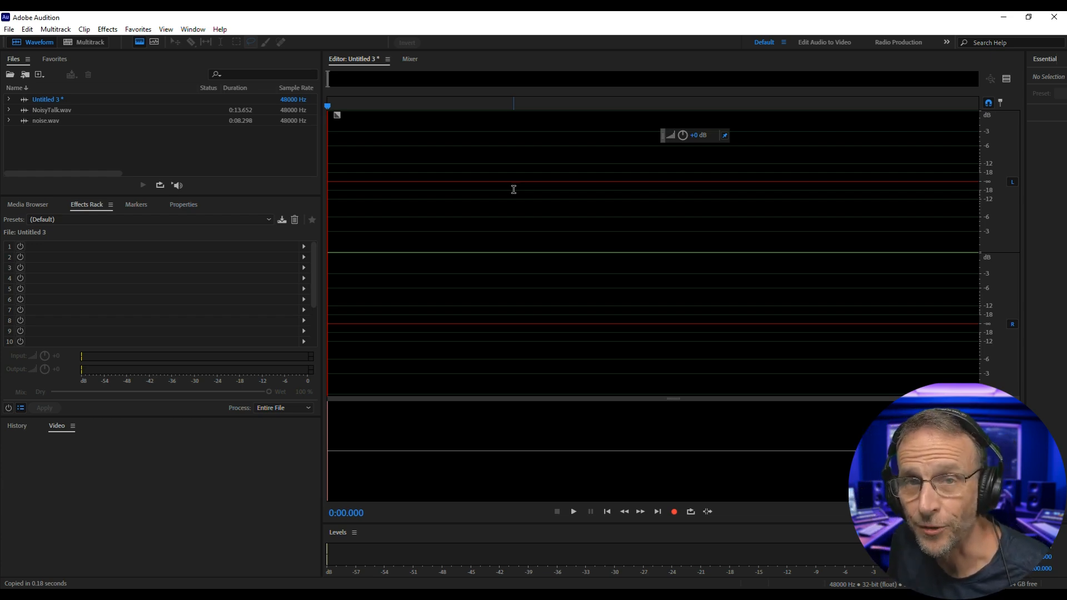
mouse_move(564, 361)
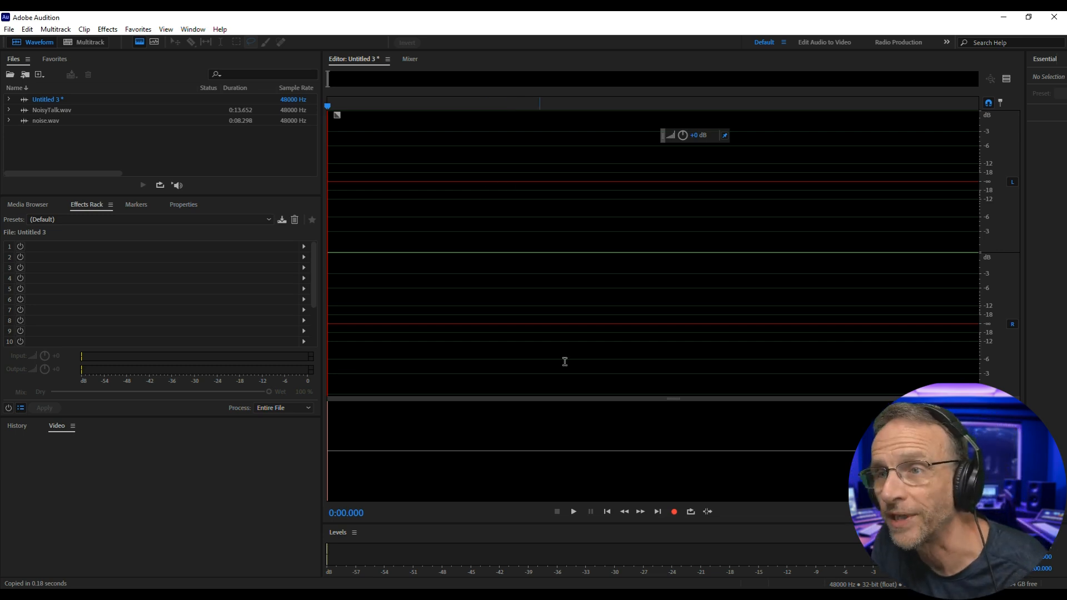
Apply iZotope RX Dialogue Denoiser to the 16-second speech clip and play it back
click(673, 511)
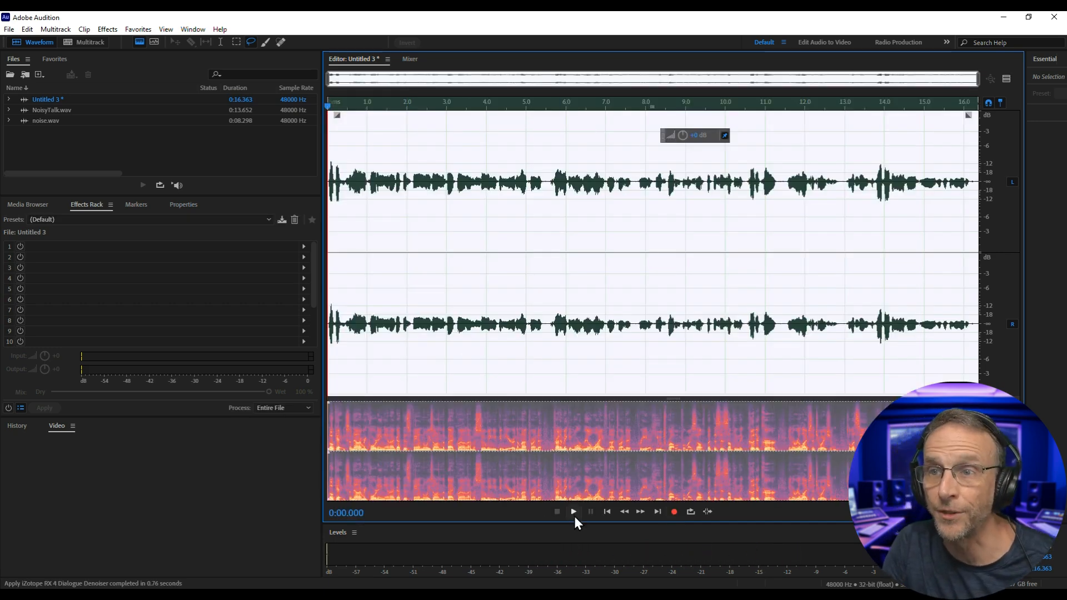
click(573, 511)
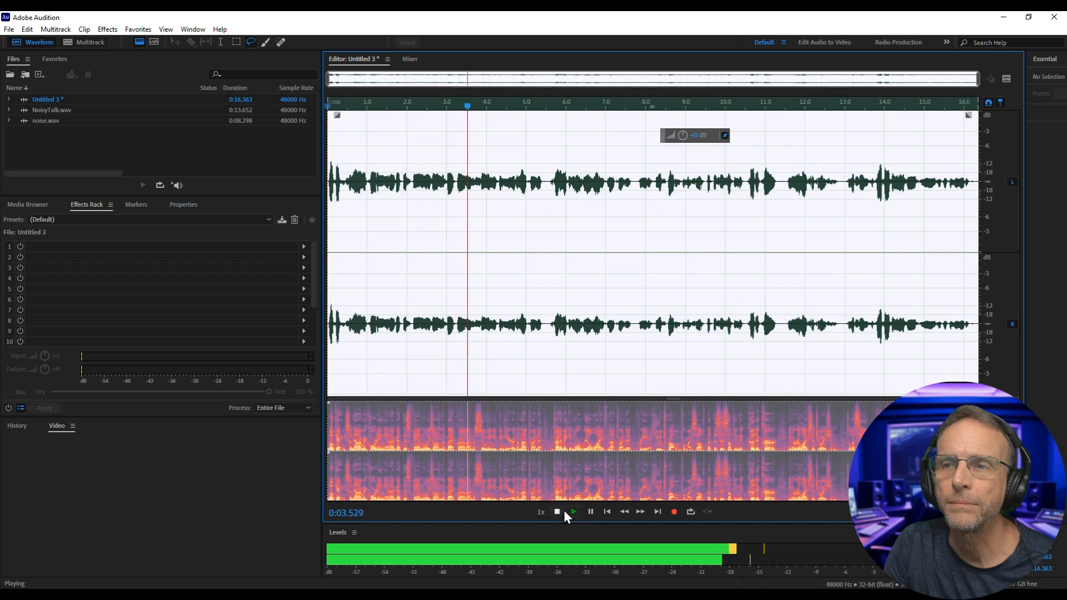
click(557, 511)
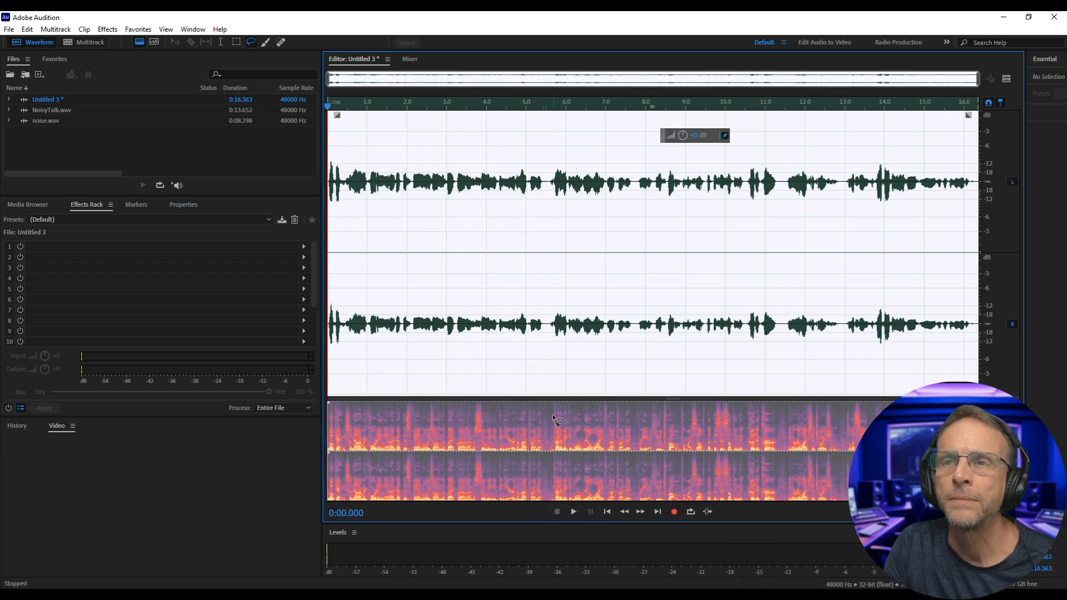
click(9, 29)
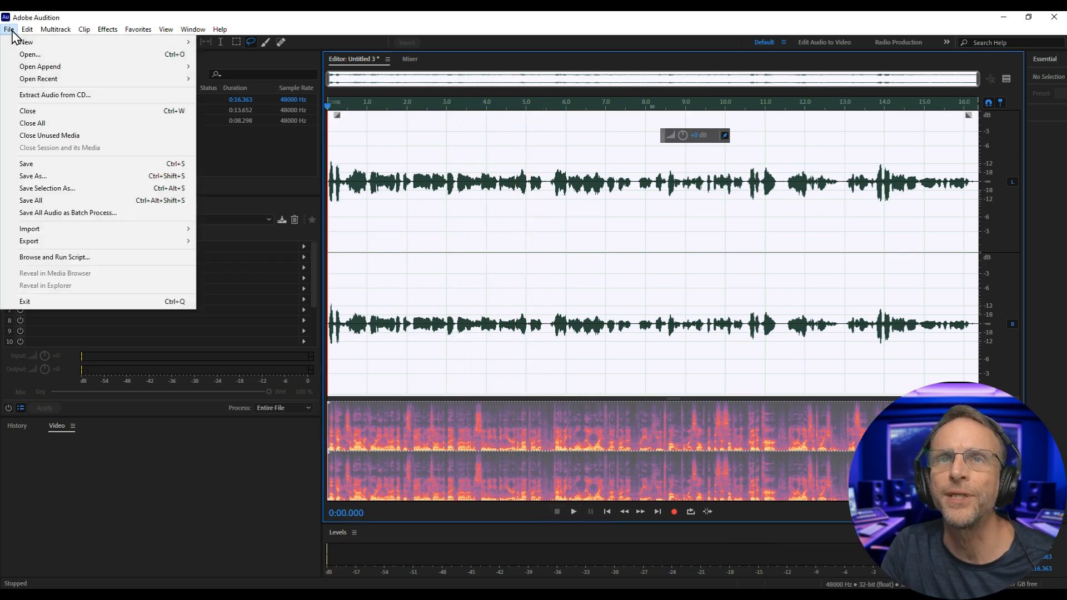
Upload the noisy recording to Noise Reducer and wait in the processing queue
click(33, 176)
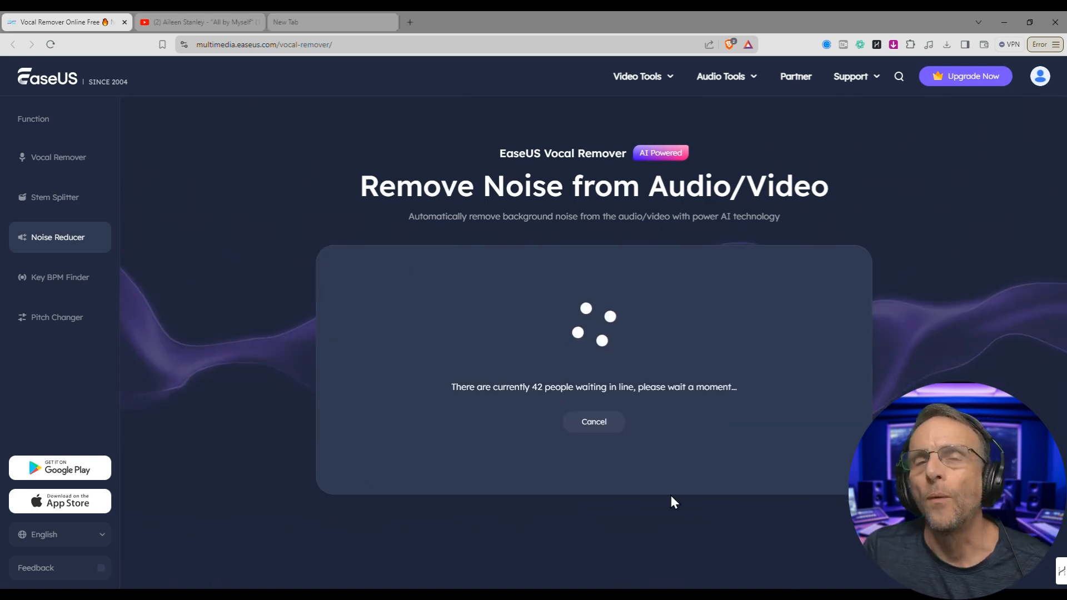
mouse_move(546, 486)
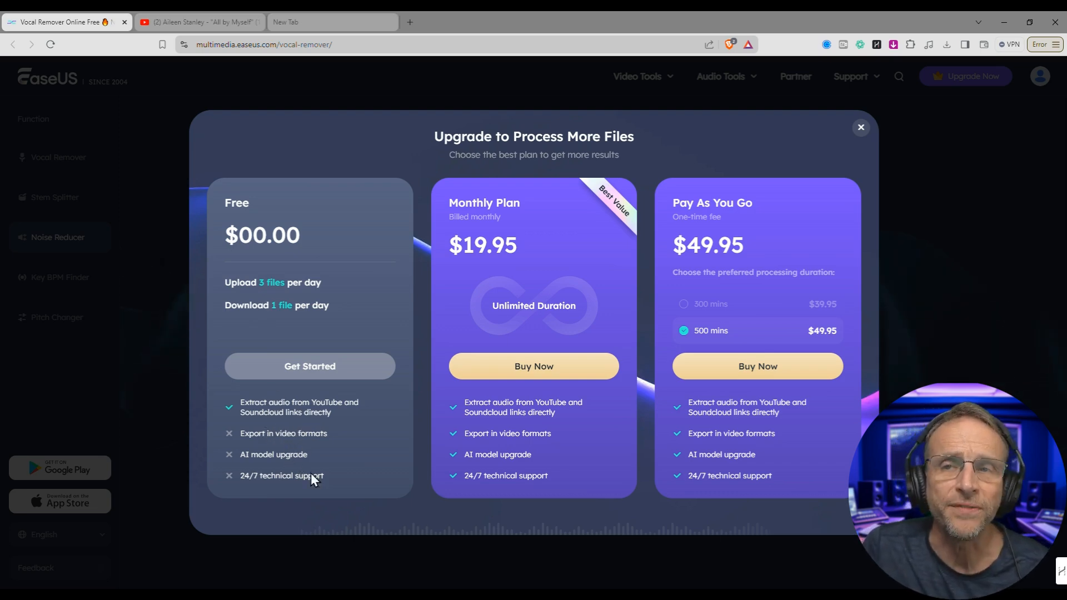
mouse_move(288, 458)
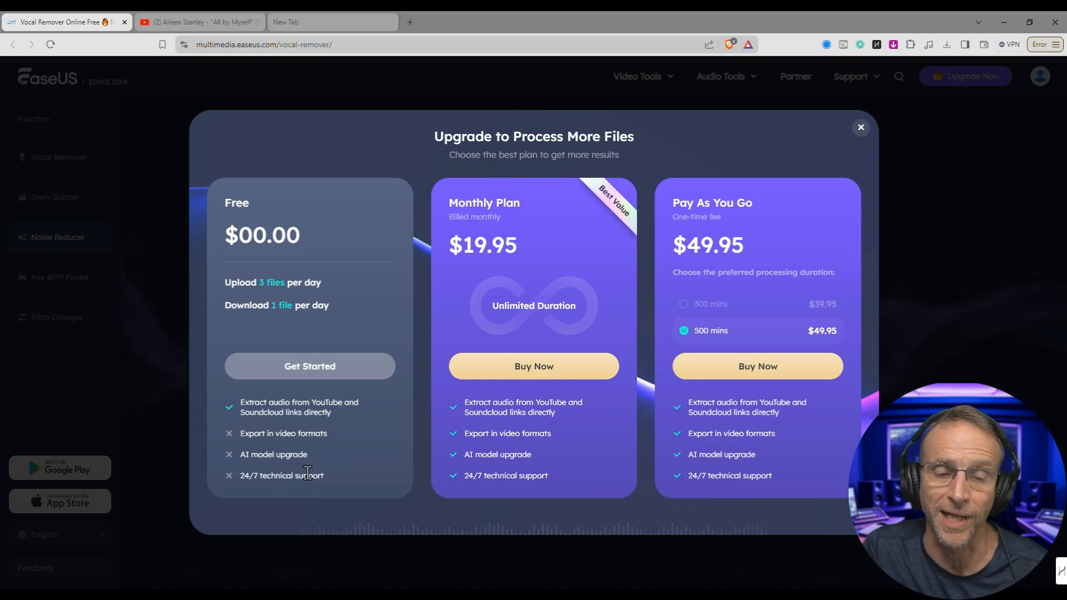
mouse_move(556, 399)
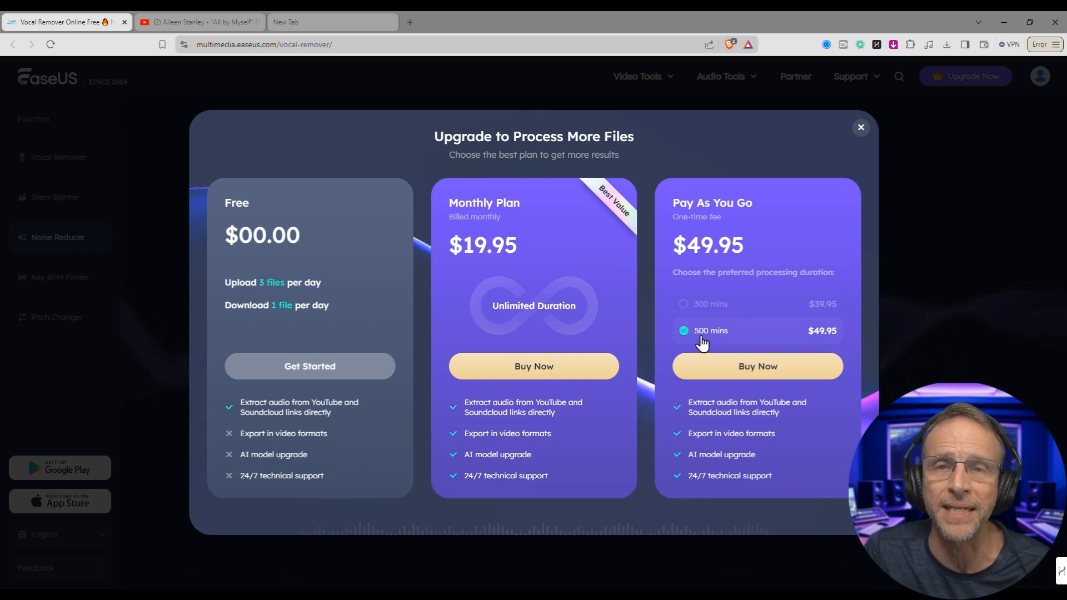
mouse_move(455, 421)
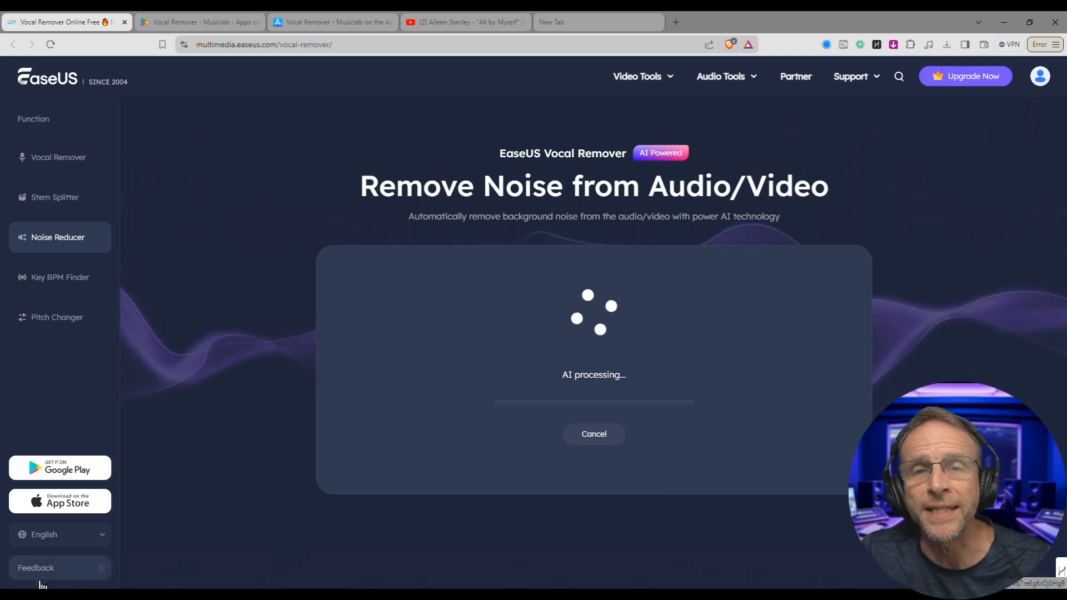
Glance at the app's Google Play listing, then return to the FanNoise results
click(197, 22)
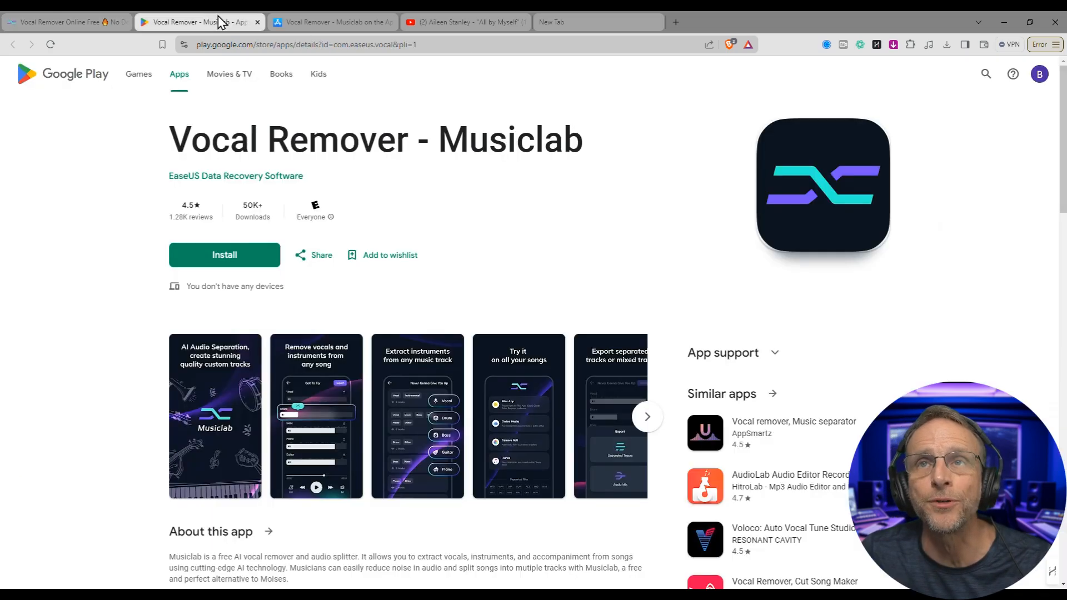
click(331, 22)
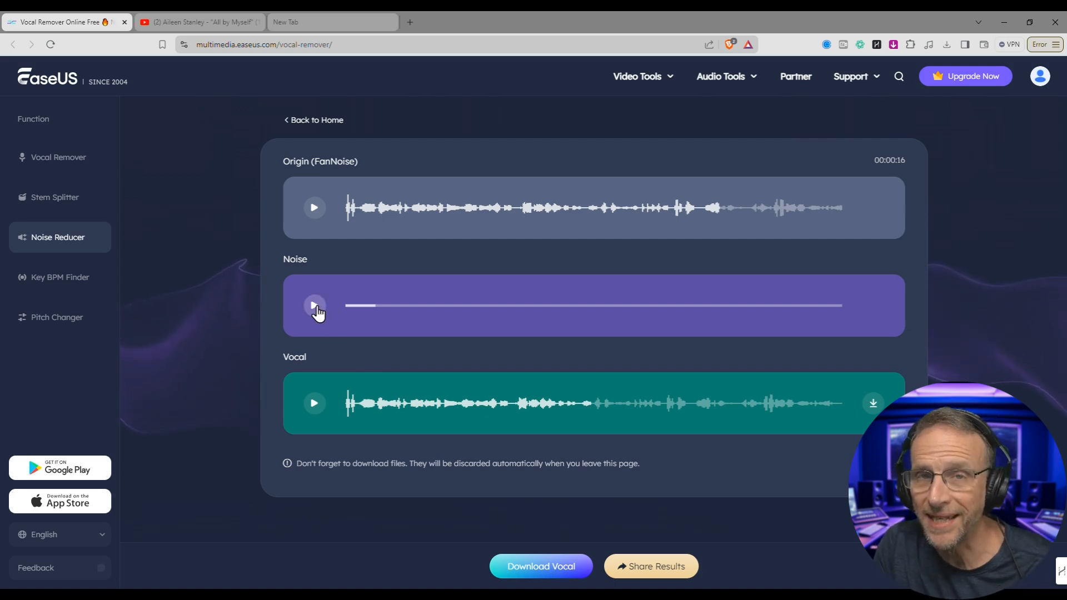
Play the Noise, cleaned Vocal and original FanNoise tracks in turn to compare them
click(313, 305)
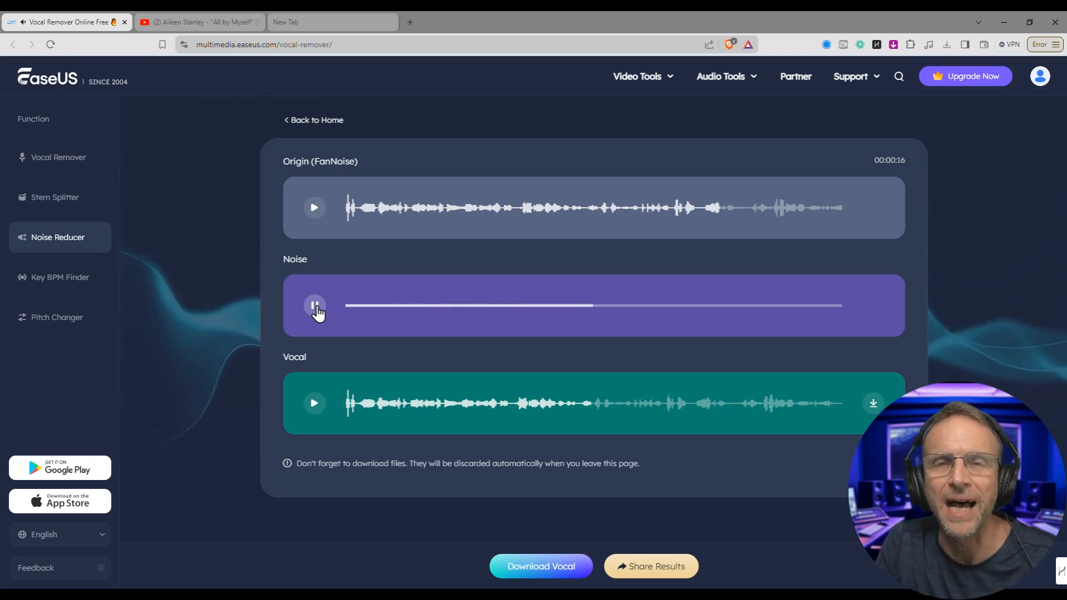
click(314, 305)
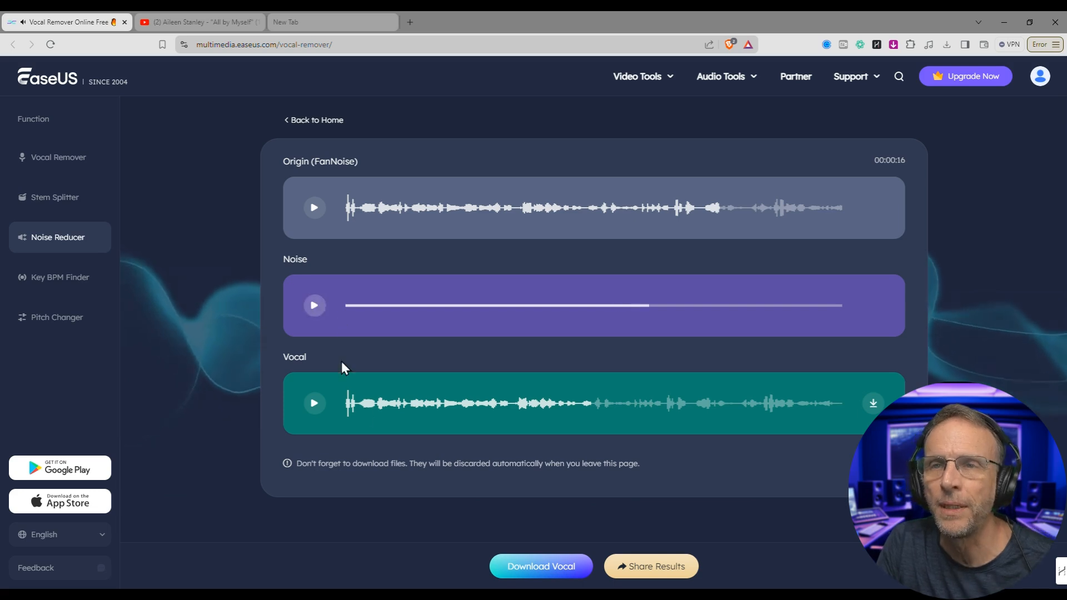
mouse_move(359, 412)
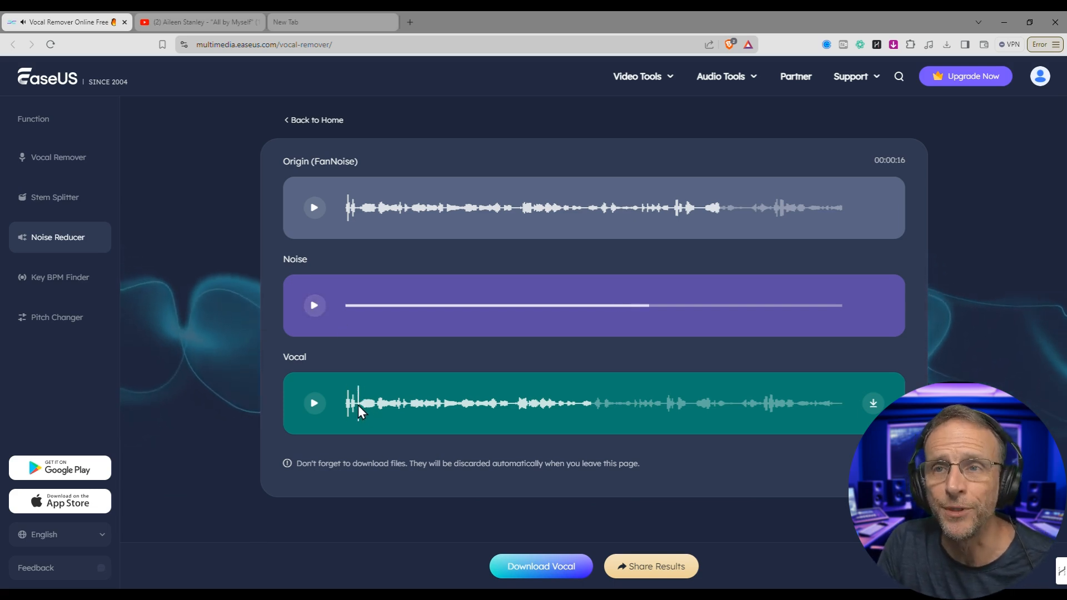
click(313, 403)
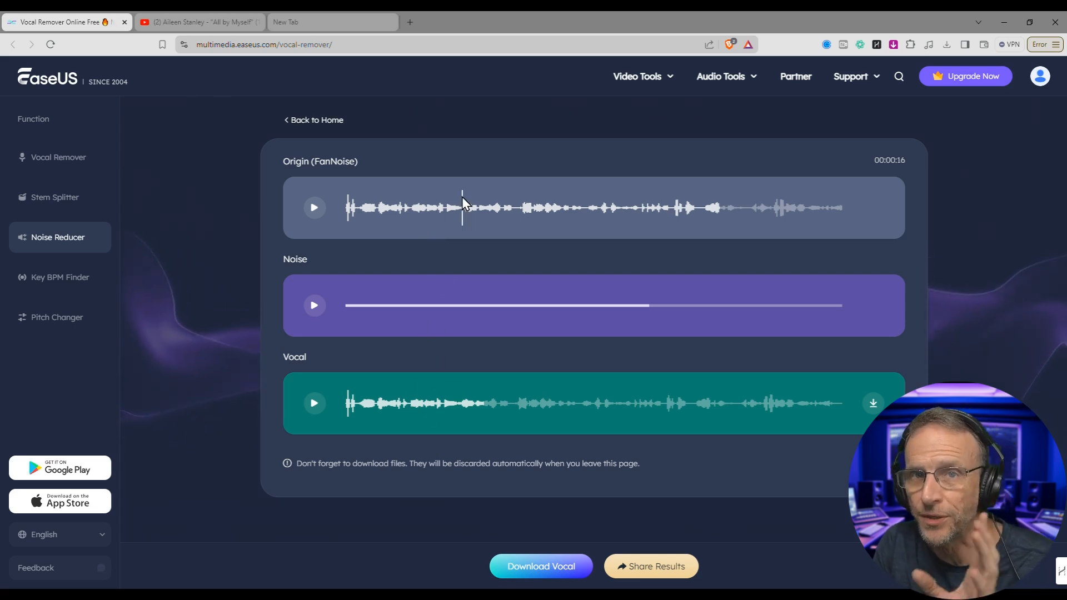
mouse_move(473, 197)
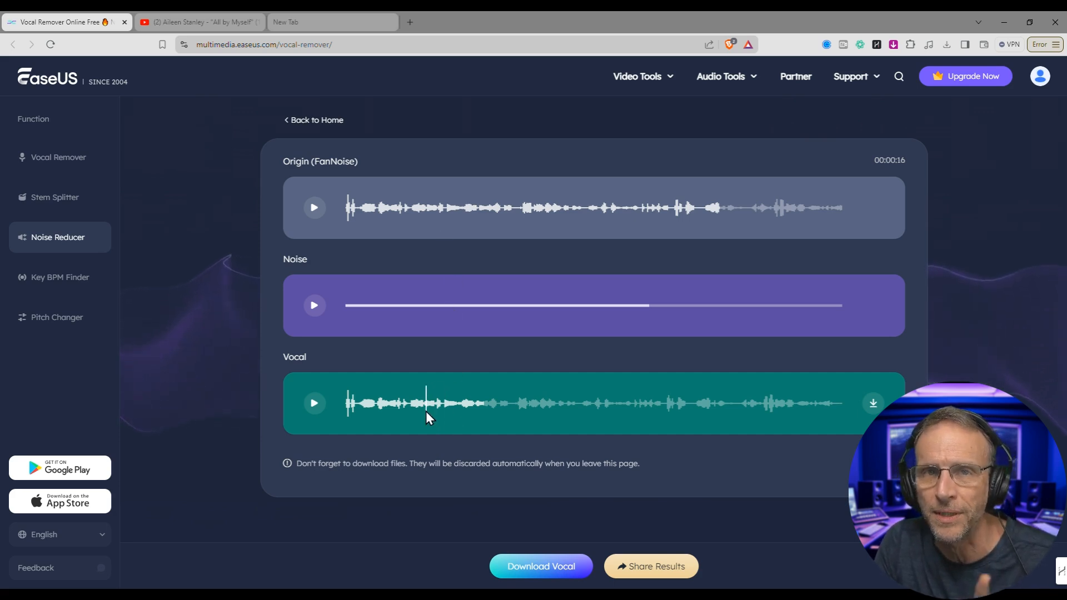
click(313, 403)
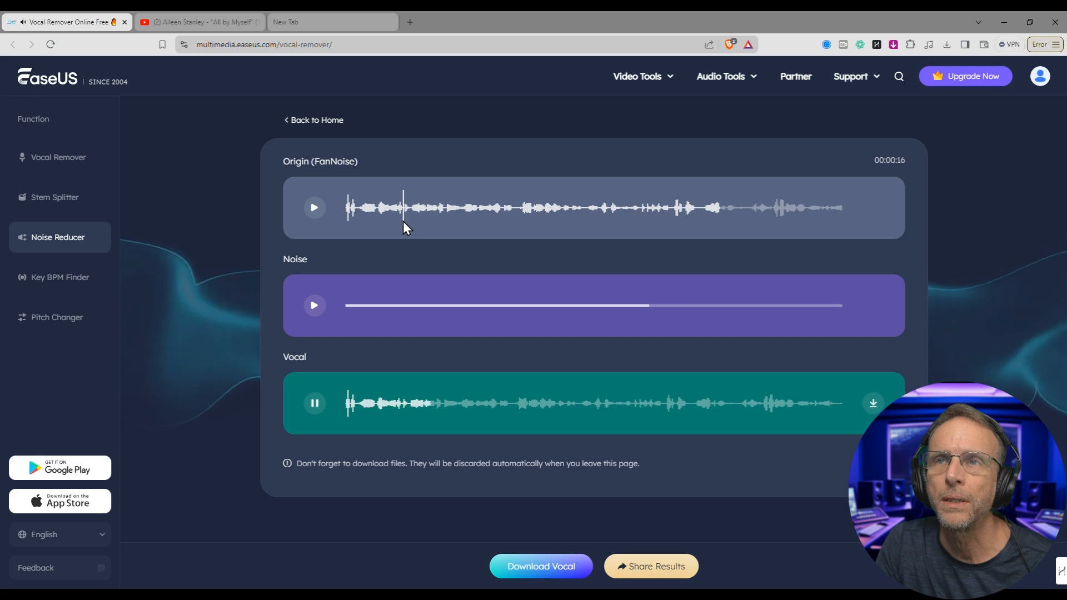
click(313, 207)
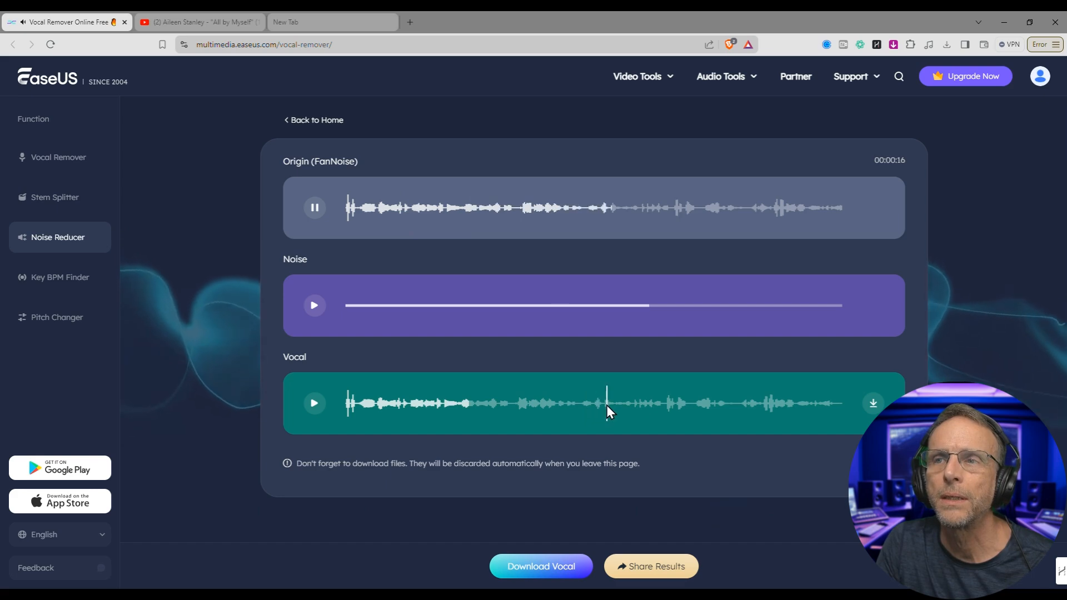
click(313, 403)
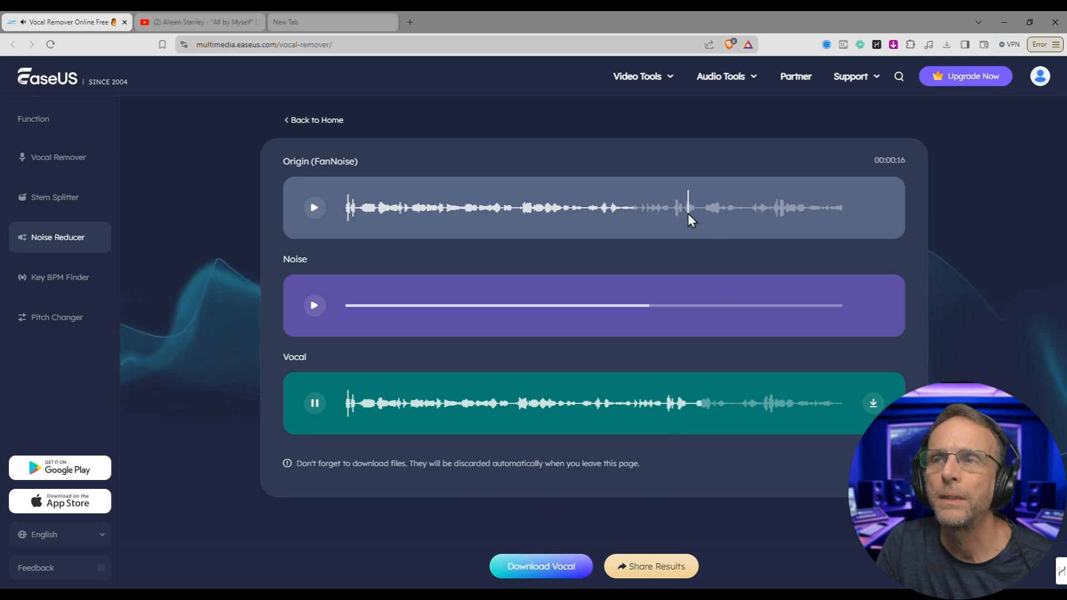
click(314, 207)
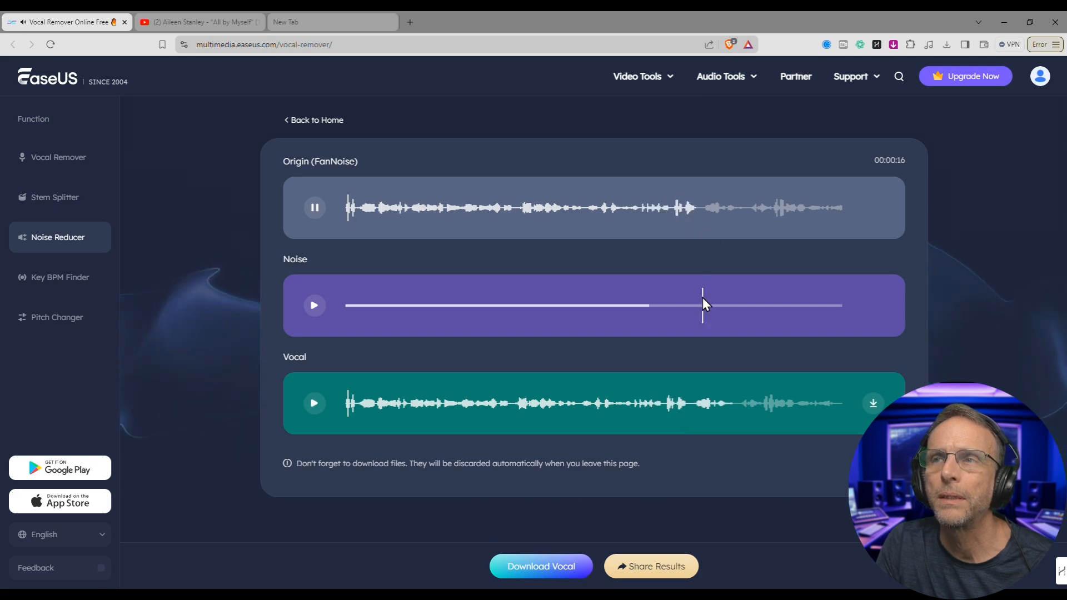
click(313, 208)
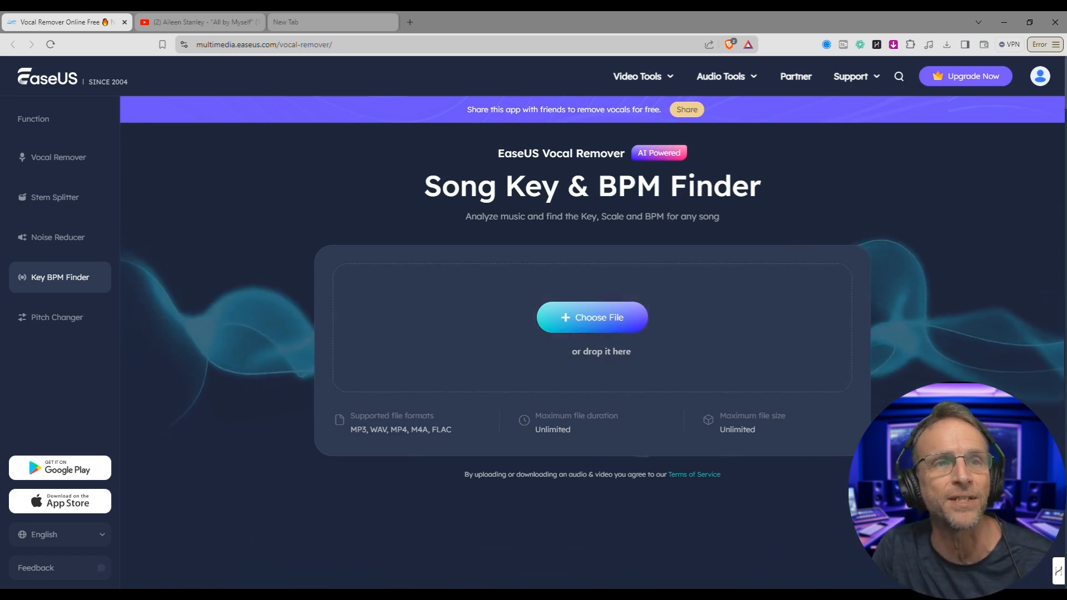
Upload the Lost Rhythm mp3 to get 125 BPM, B Minor, Camelot 10A
click(592, 317)
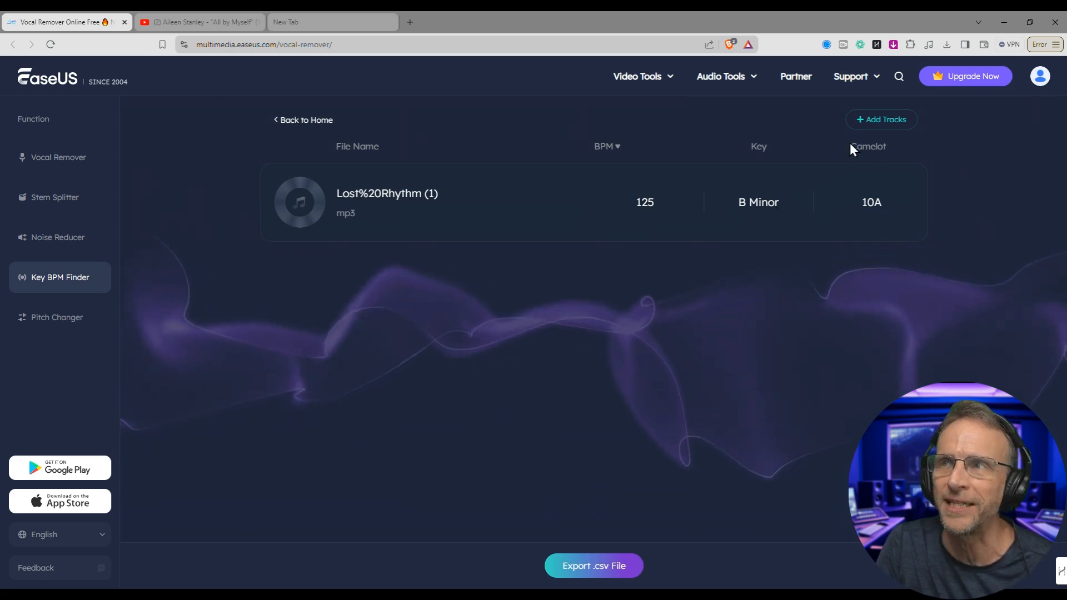
mouse_move(864, 217)
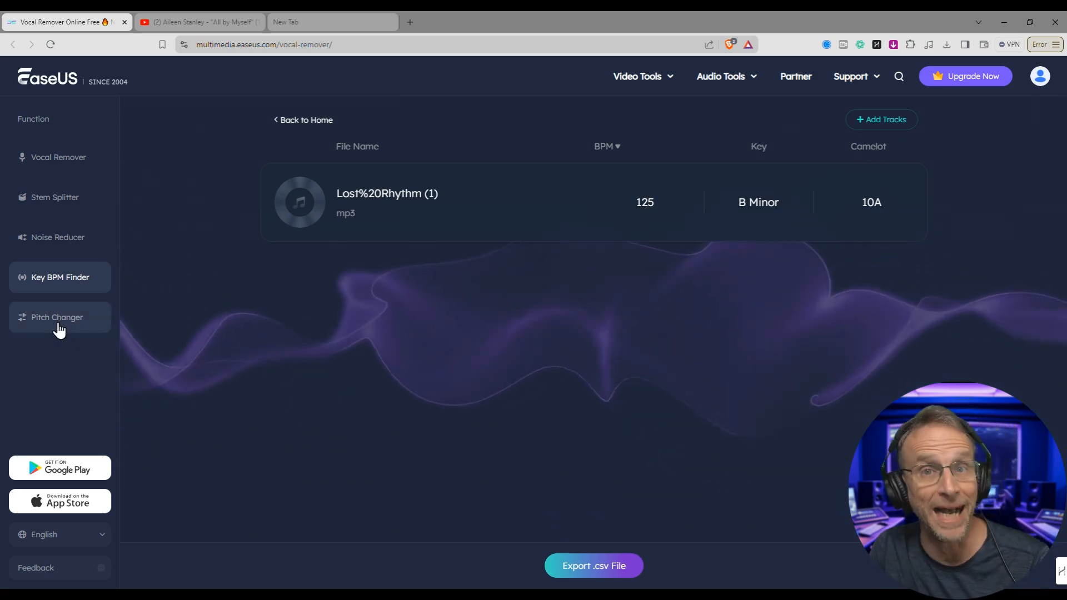
Load Lost Rhythm (1).mp3 into the Pitch Changer, showing 125 BPM and B Minor
click(57, 317)
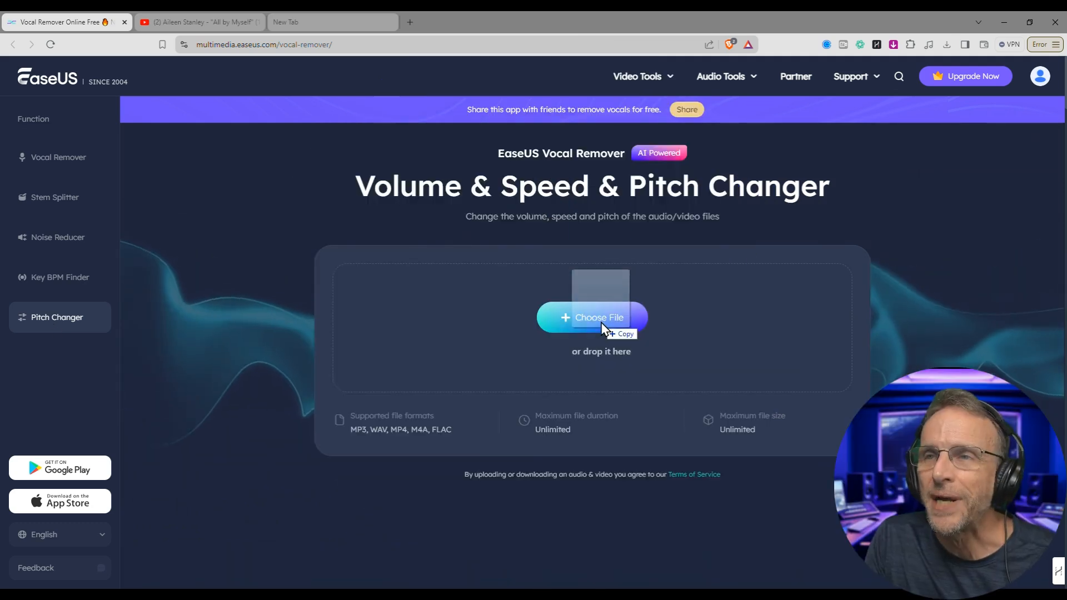
click(591, 317)
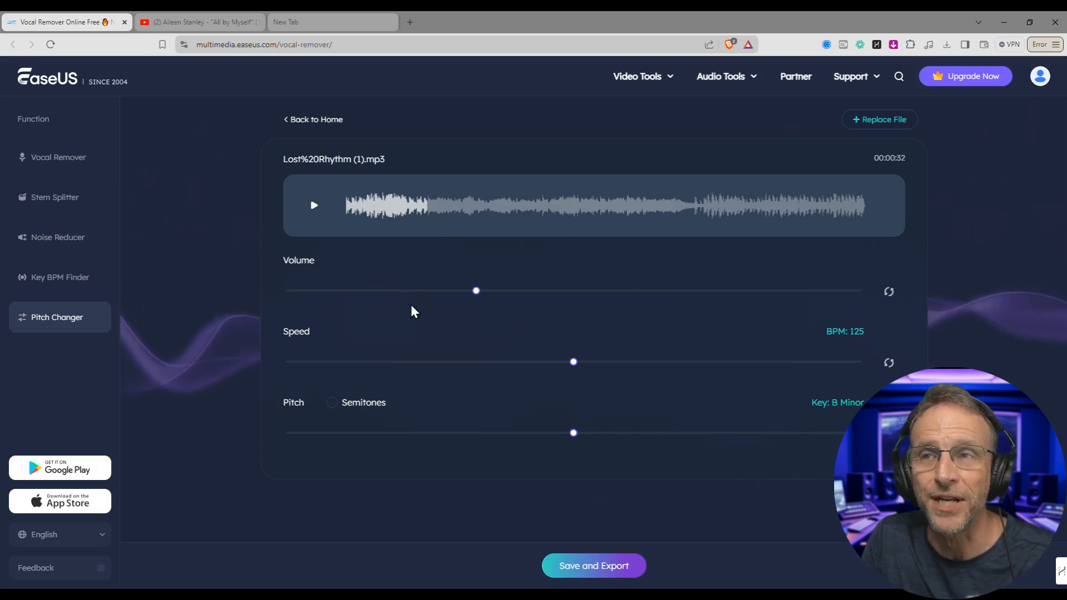
mouse_move(560, 374)
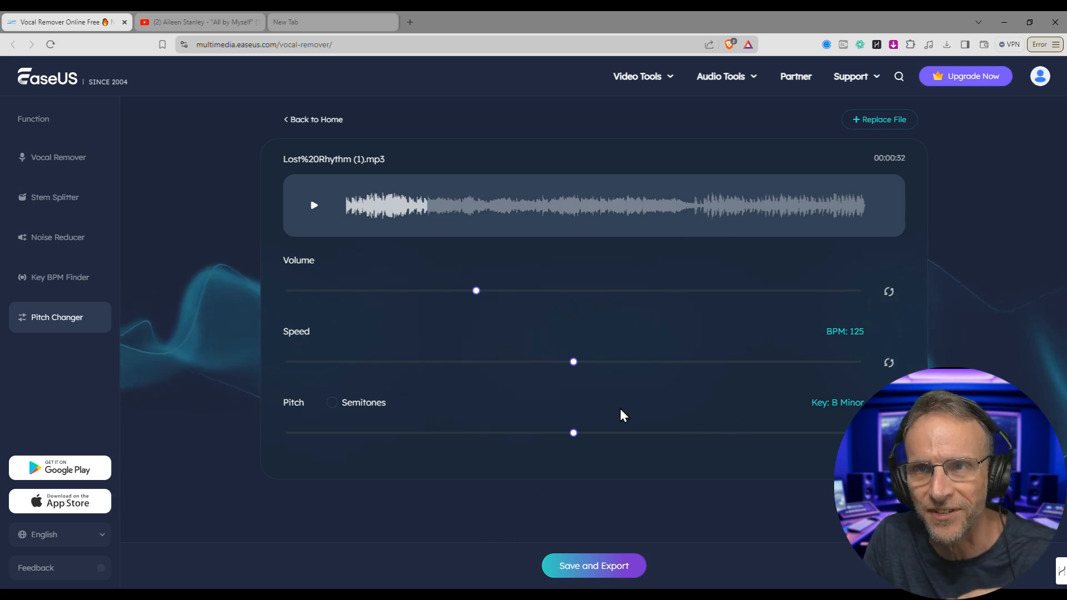
Play the song and turn the volume down to about 0.23x, then partway back up
click(313, 205)
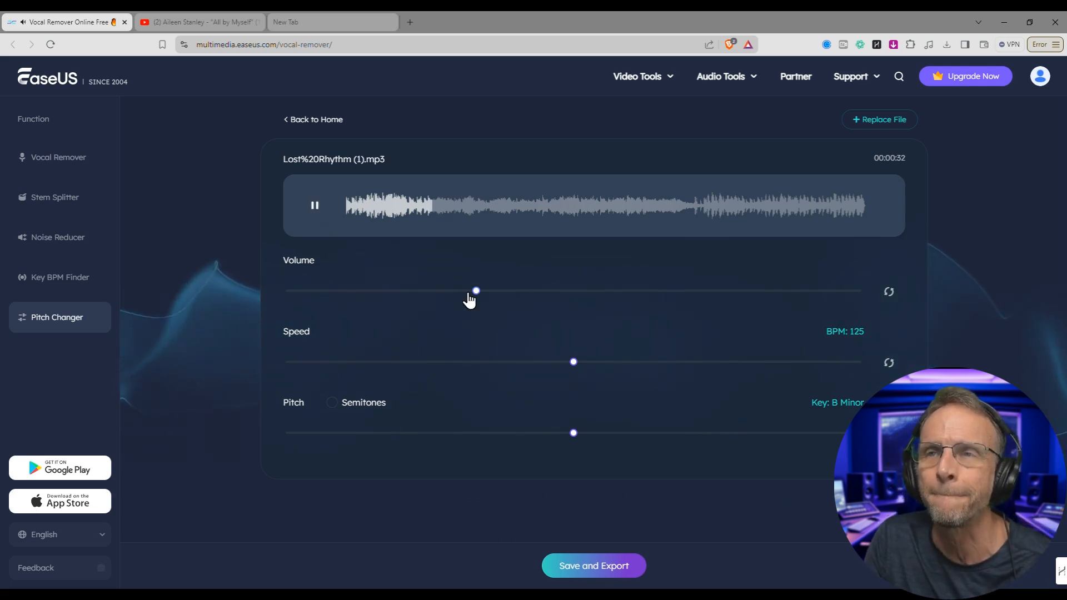
drag(476, 290, 328, 291)
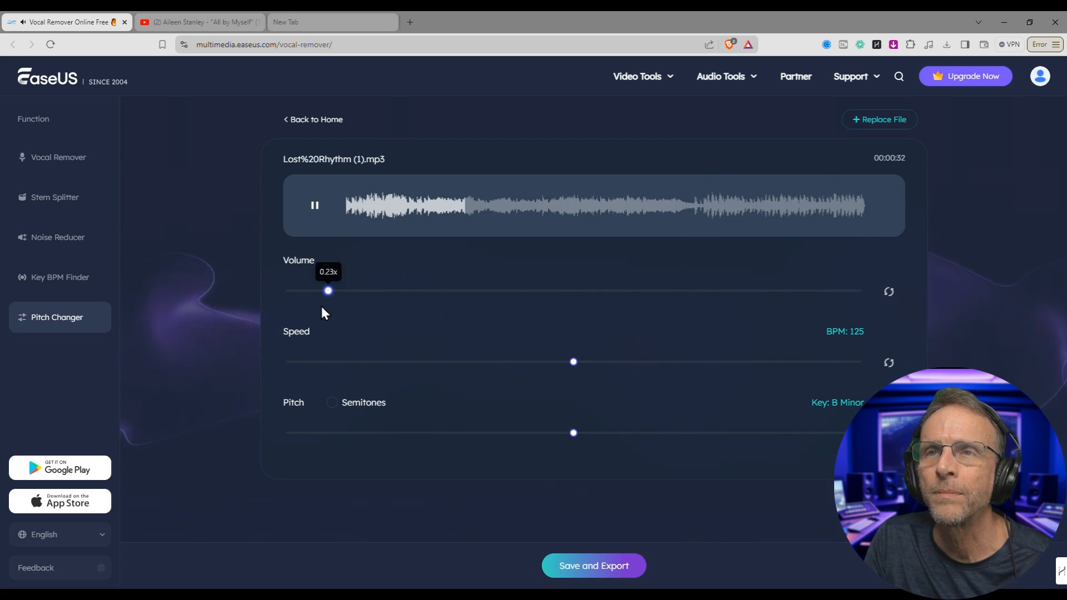
drag(327, 291, 339, 291)
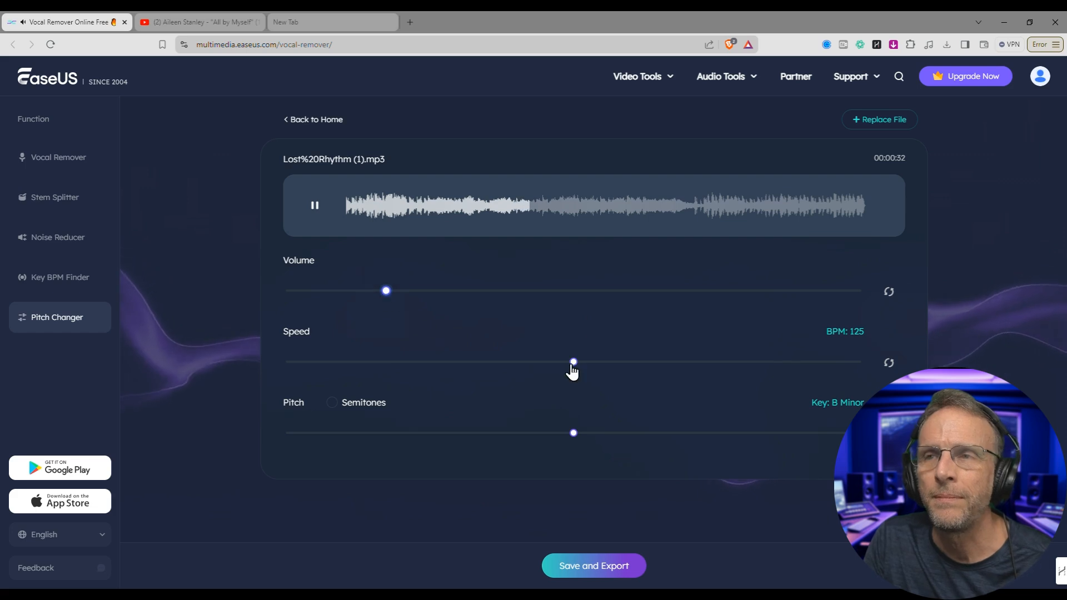
Audition speeds from 1.1x to 1.25x and down to 0.69x, then restore 125 BPM
drag(573, 361, 629, 362)
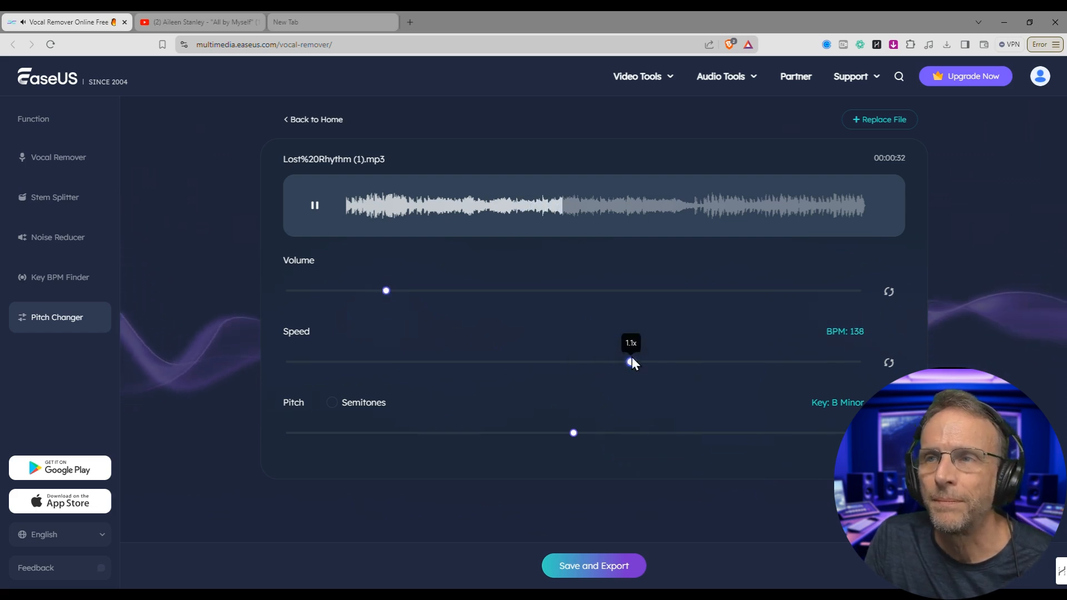
drag(627, 361, 658, 362)
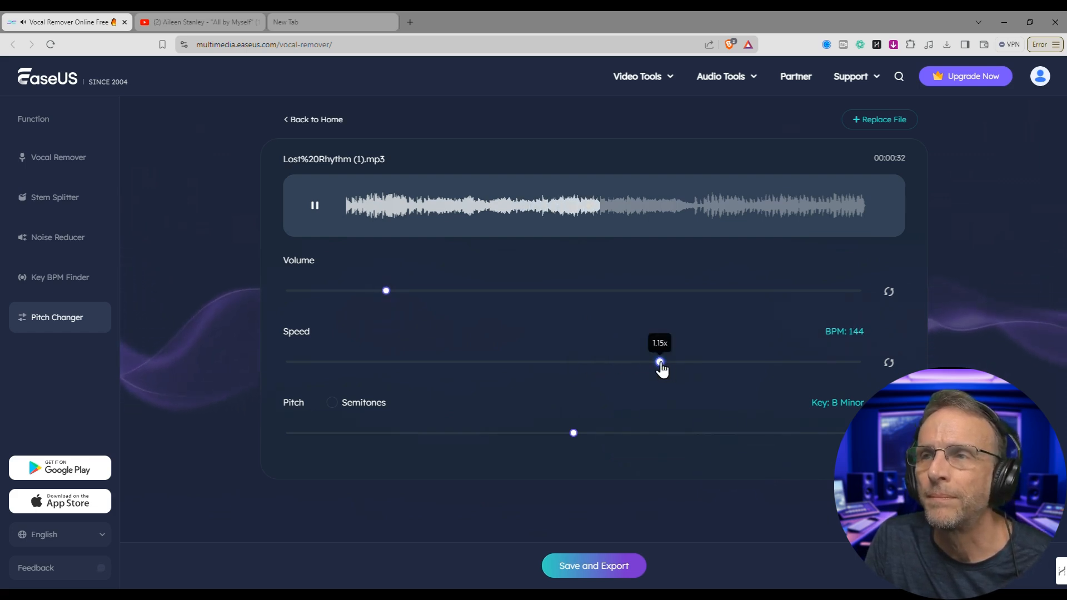
drag(659, 361, 677, 361)
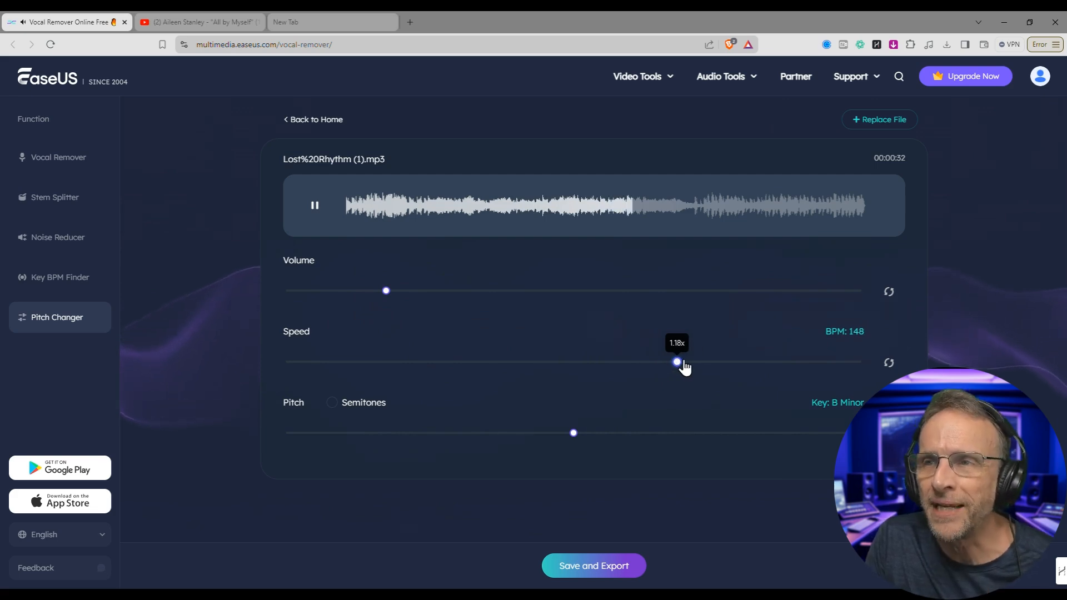
drag(676, 361, 716, 361)
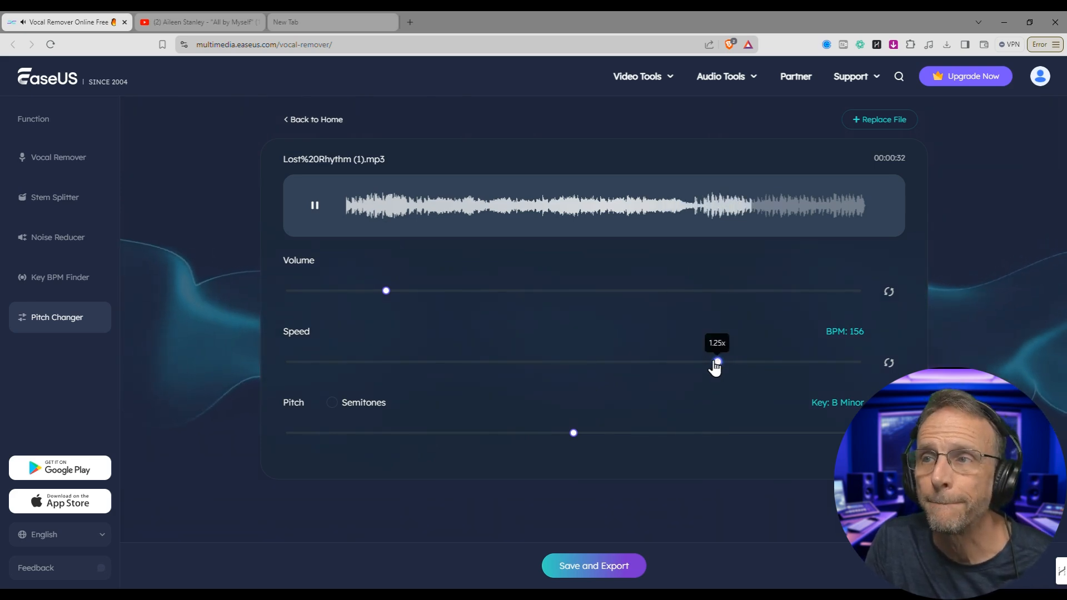
drag(715, 361, 394, 361)
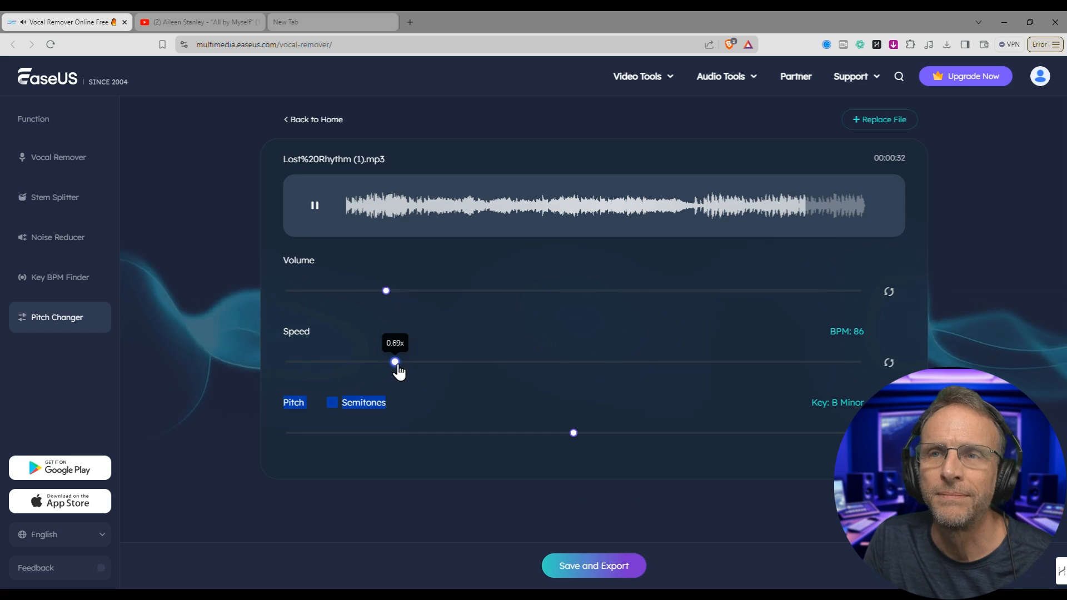
drag(395, 361, 440, 361)
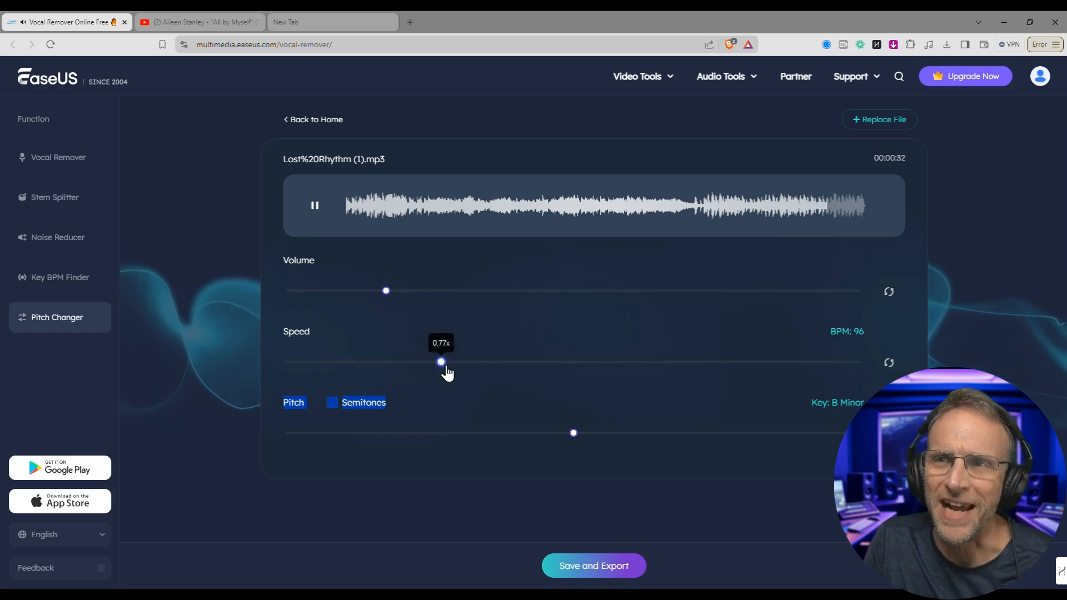
drag(440, 361, 572, 362)
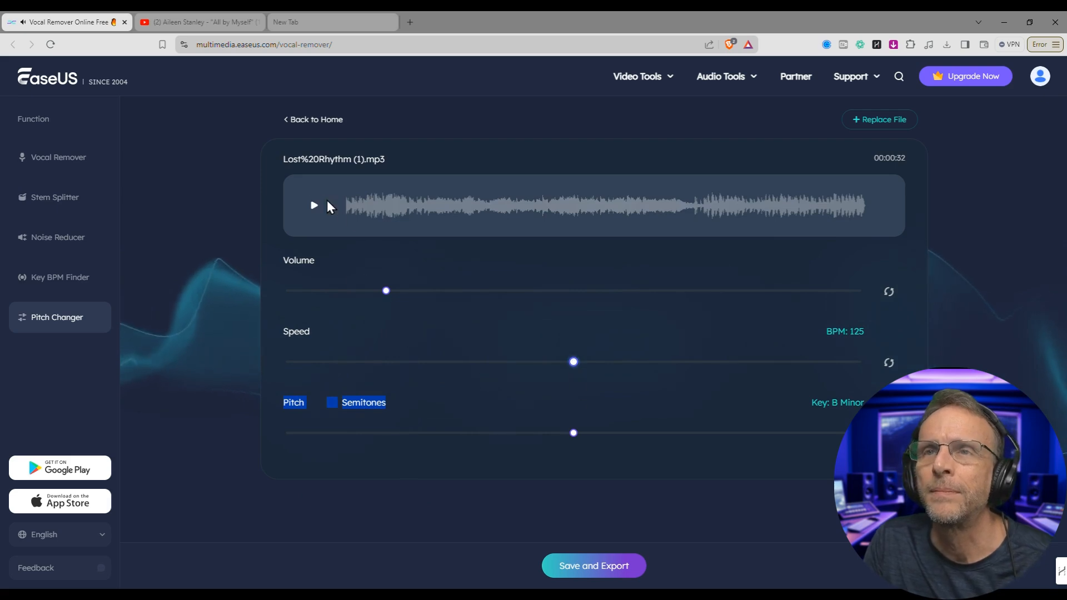
Play the song, raise the pitch, then lower it until the key reads A Minor
click(313, 205)
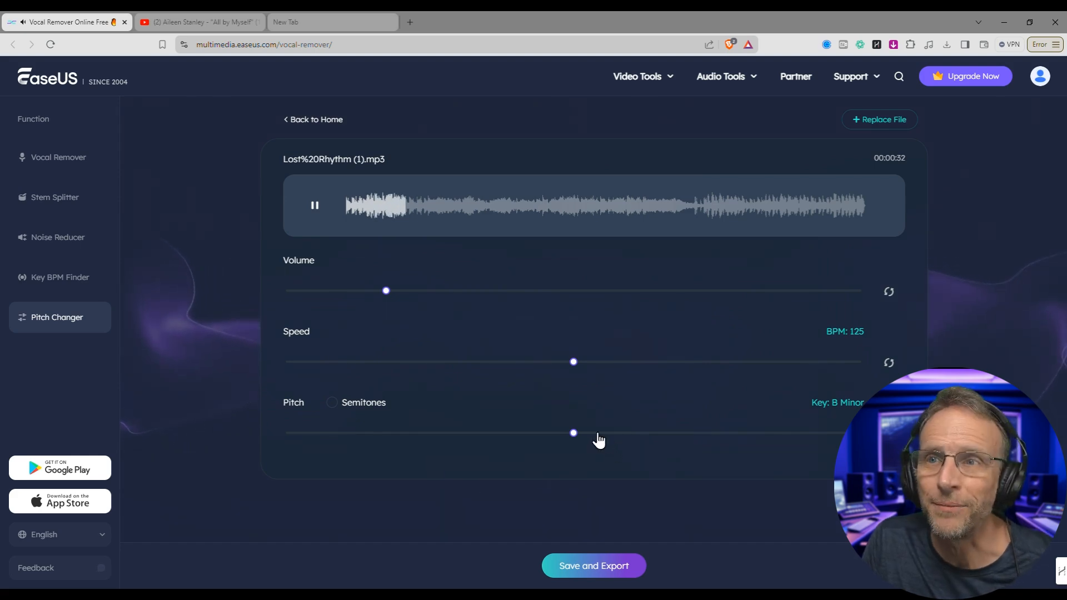
drag(573, 433, 603, 433)
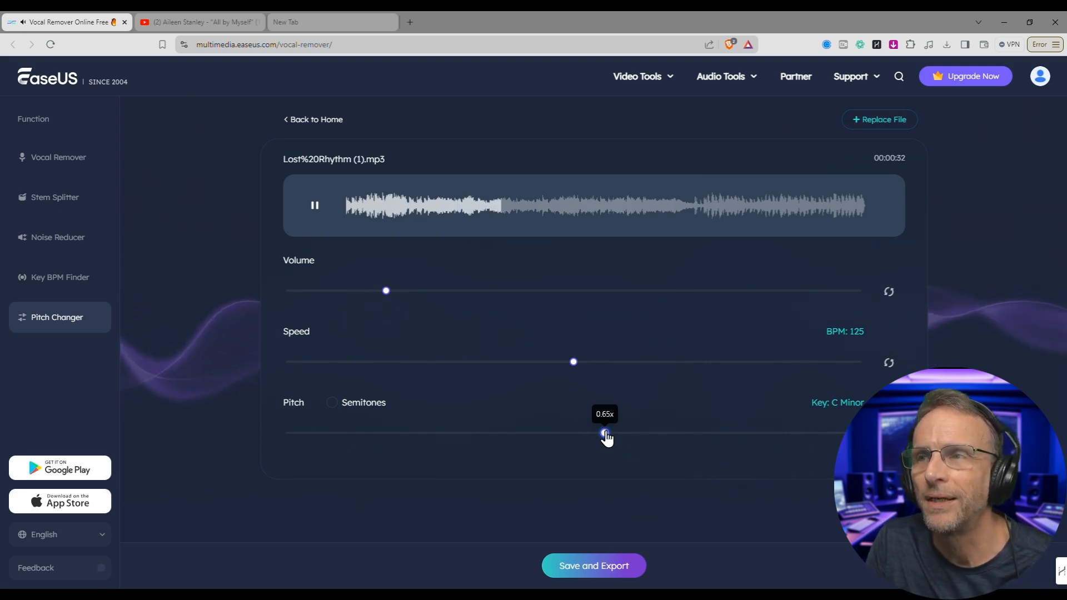
drag(603, 433, 647, 432)
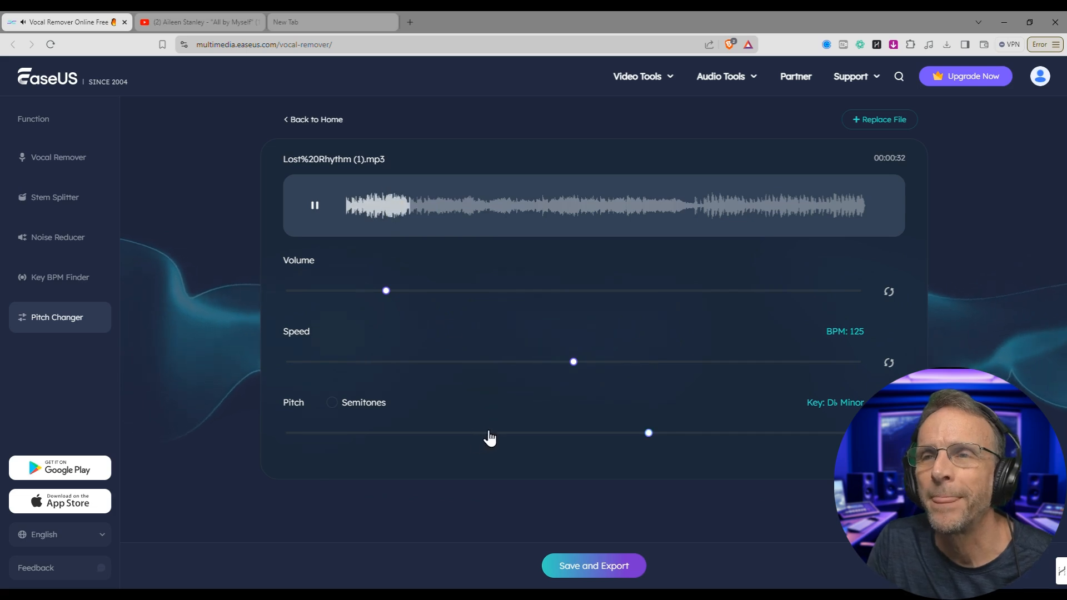
drag(647, 432, 496, 433)
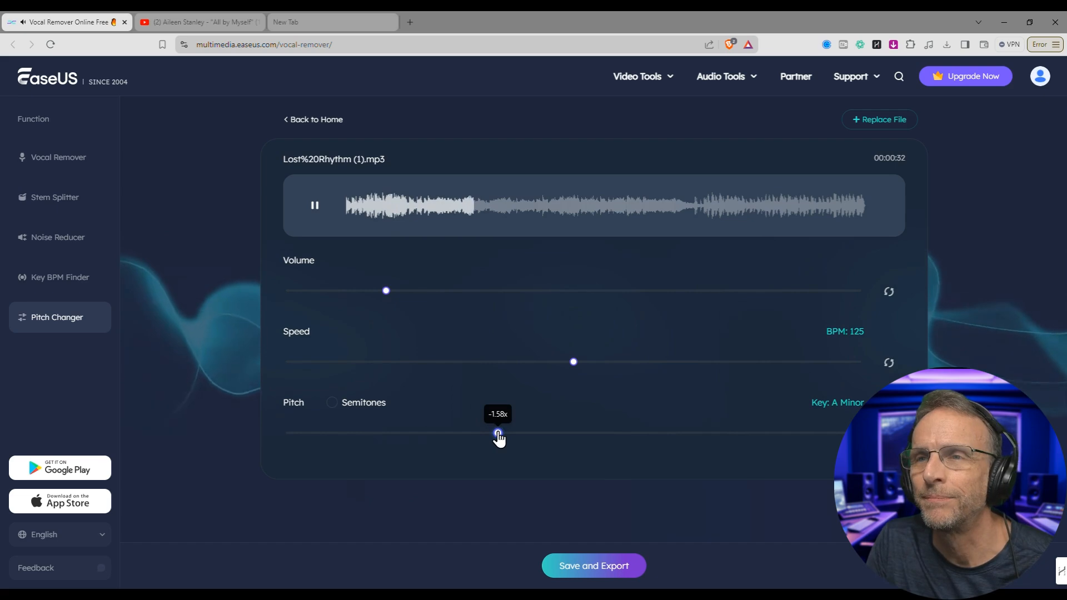
Nudge the pitch between about -2.75 and -1.75, then return it to B Minor
drag(499, 434, 471, 434)
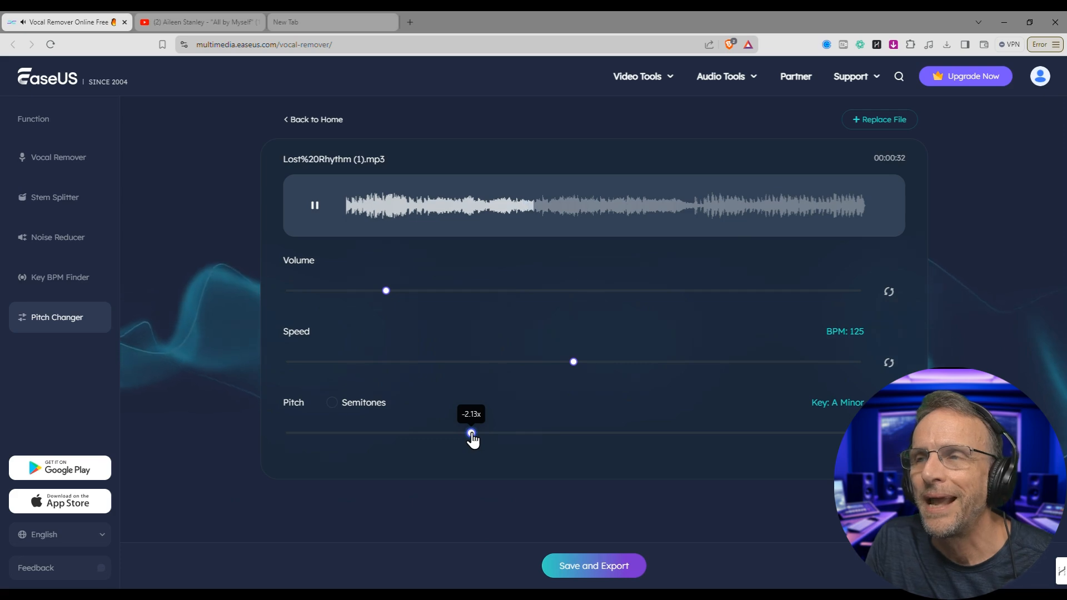
drag(472, 433, 482, 433)
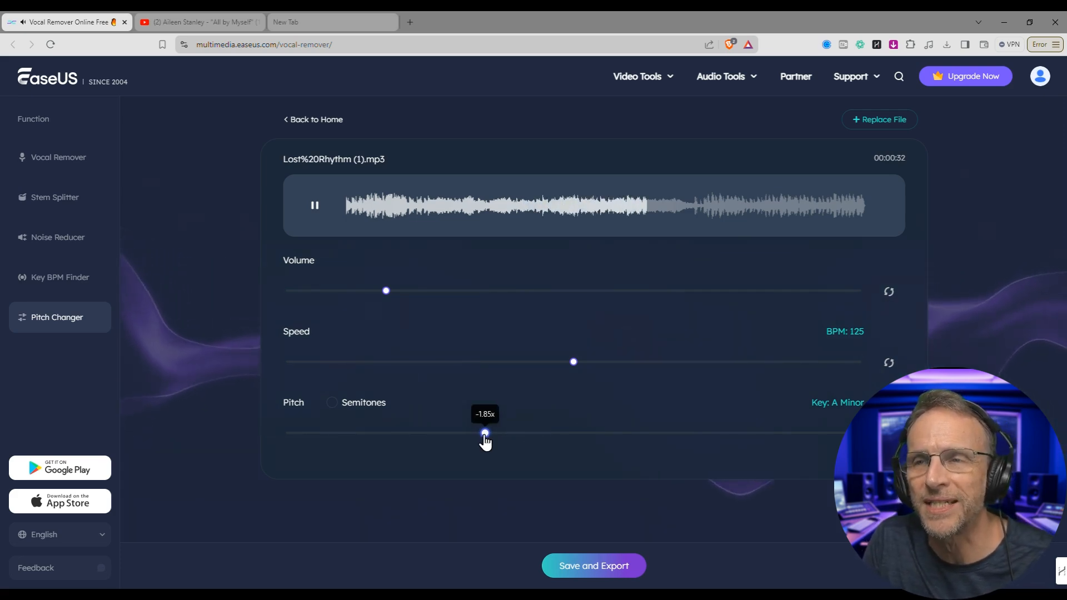
drag(484, 435, 490, 434)
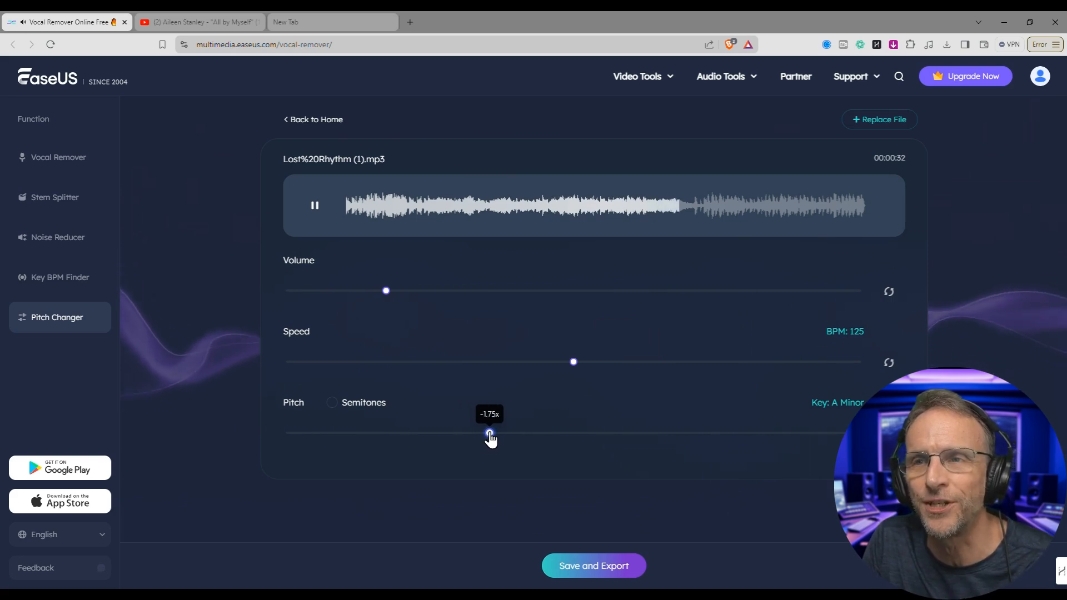
drag(489, 434, 440, 434)
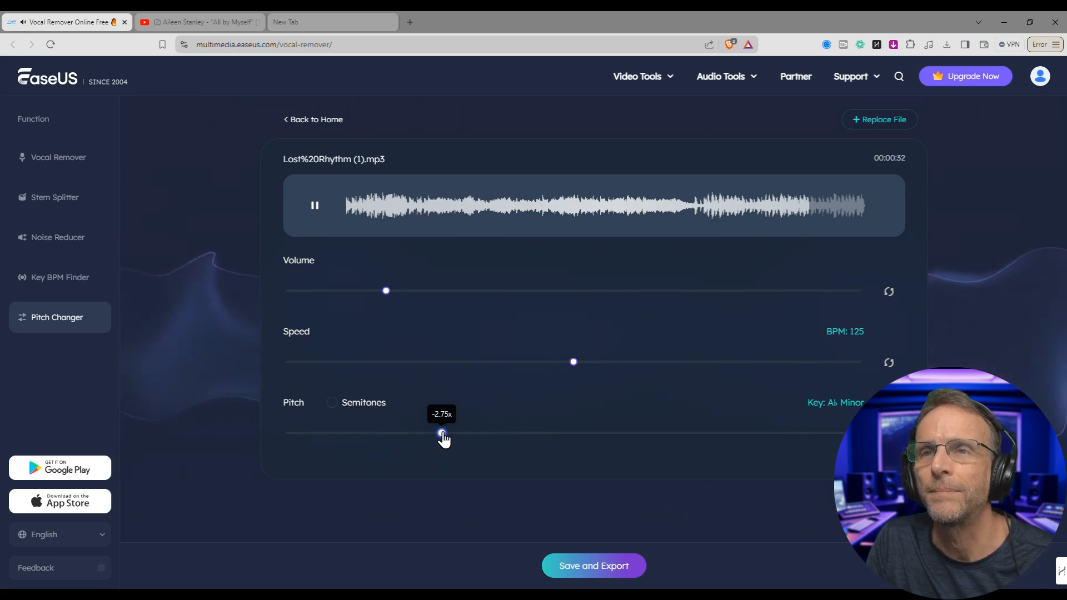
drag(443, 432, 582, 433)
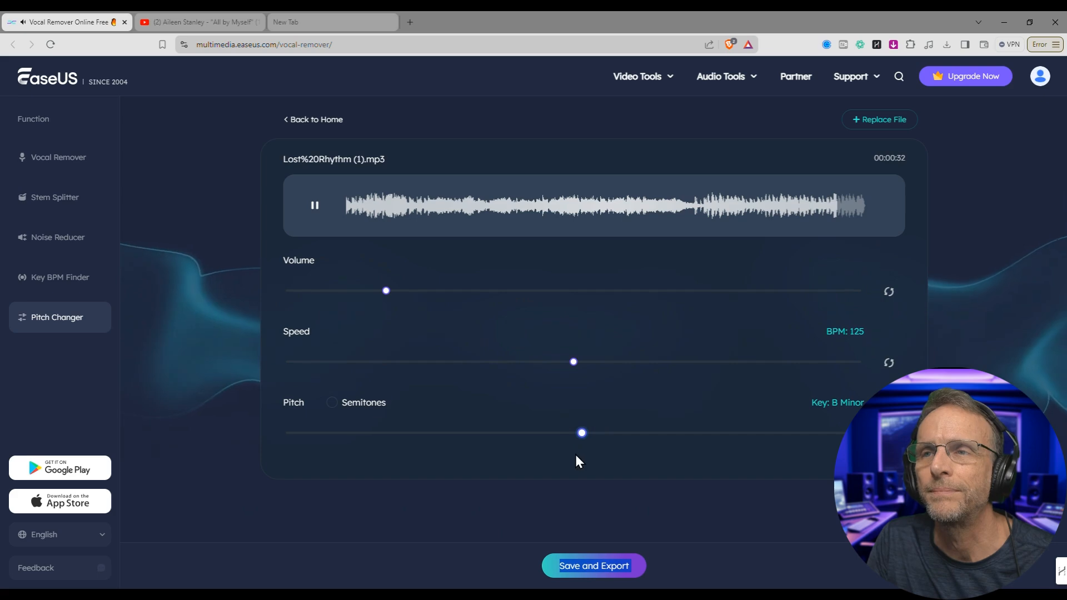